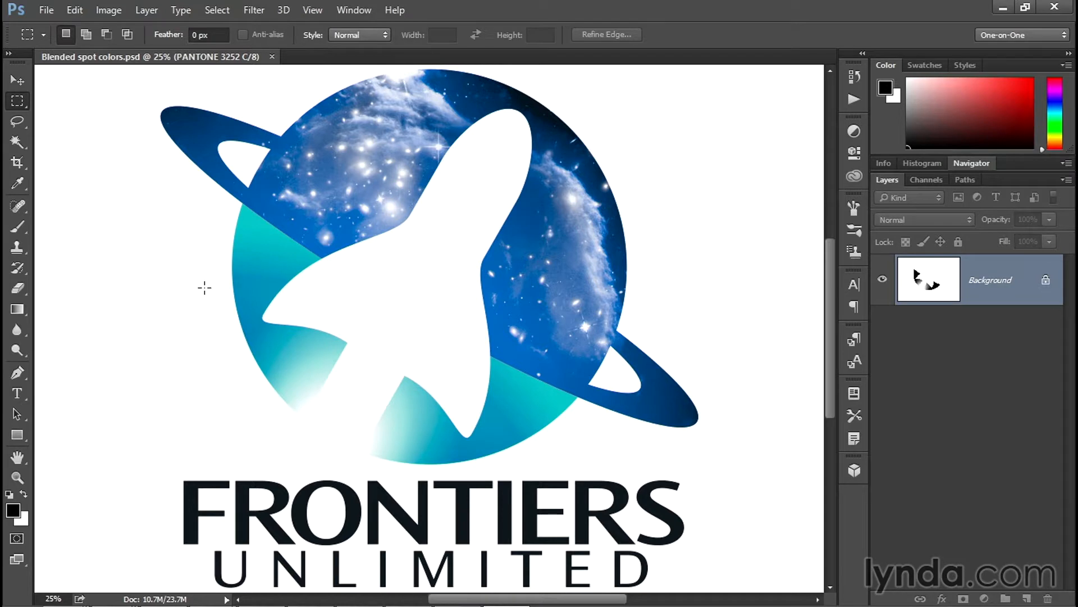
{"action": "mouse_move", "coordinate": [145, 256]}
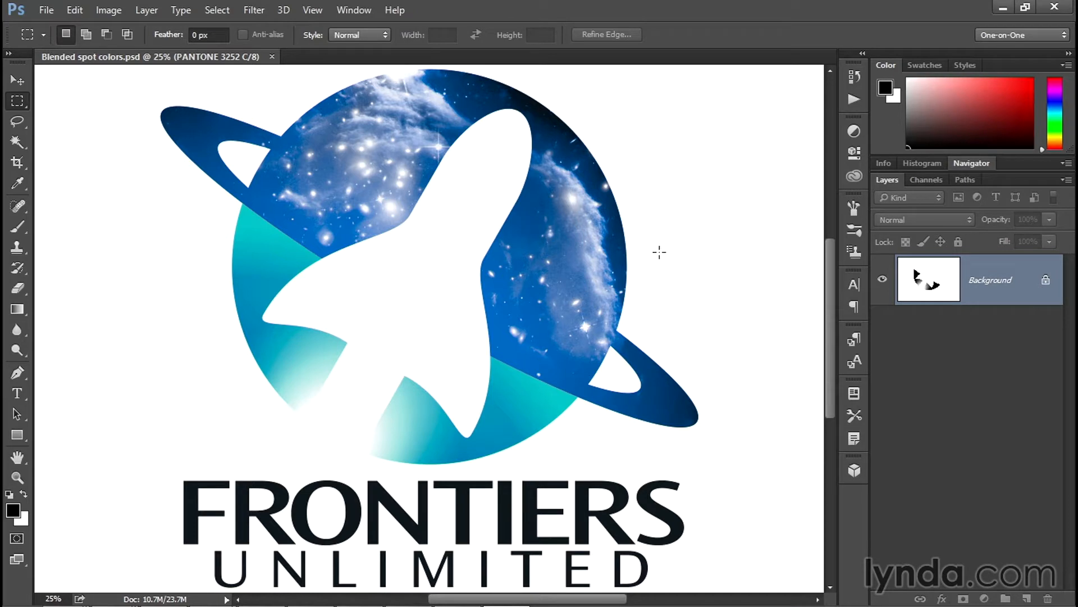
{"action": "mouse_move", "coordinate": [832, 337]}
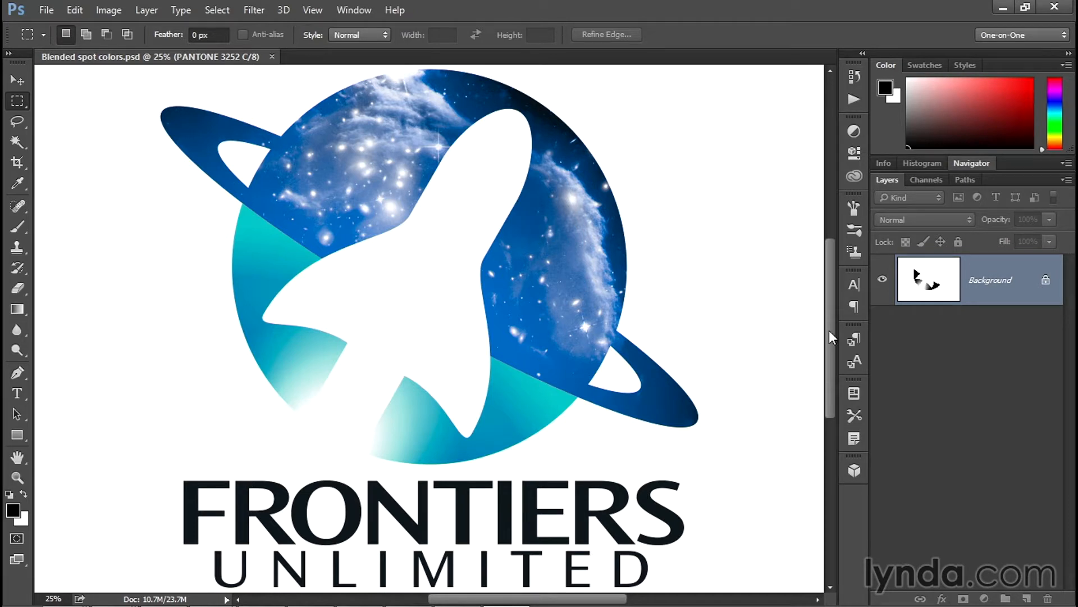
{"action": "mouse_move", "coordinate": [941, 290]}
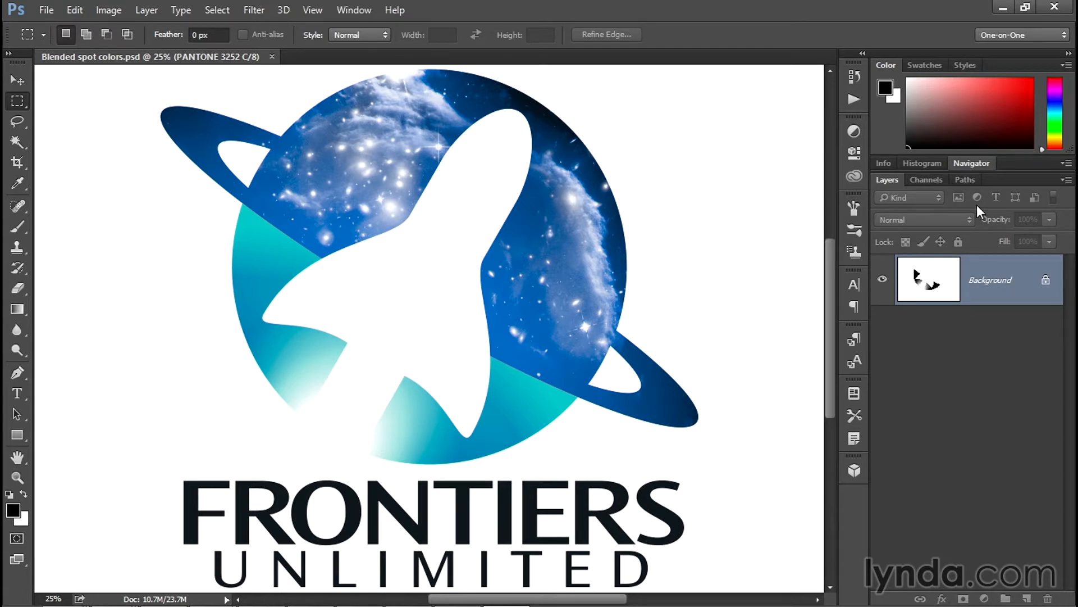
{"action": "mouse_move", "coordinate": [1010, 217]}
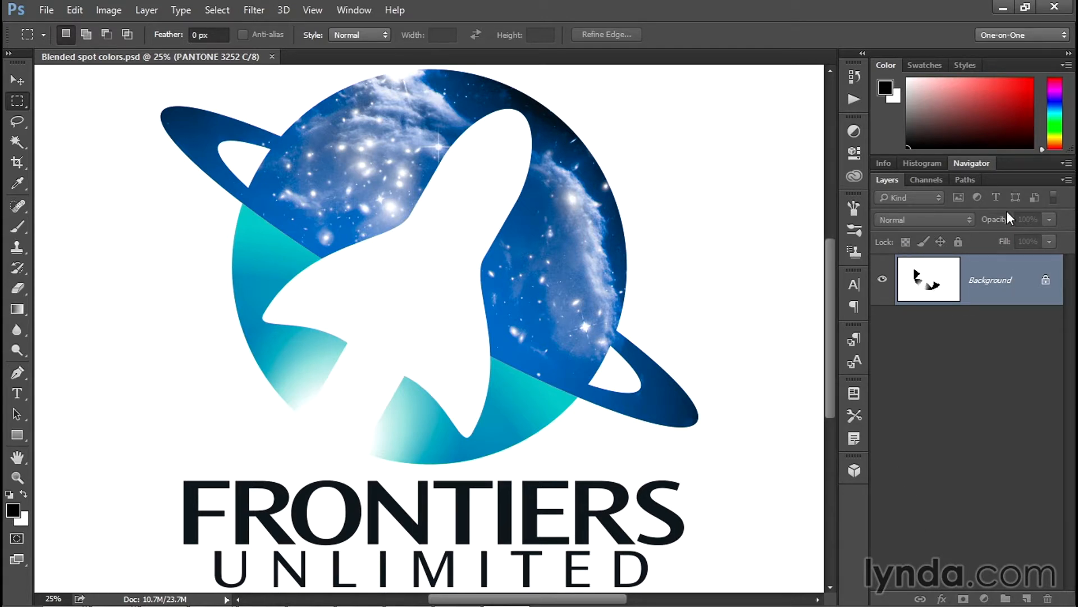
- View the PANTONE 3252 C and PANTONE Black channels alone, then make all spot channels visible
{"action": "left_click", "coordinate": [1066, 179]}
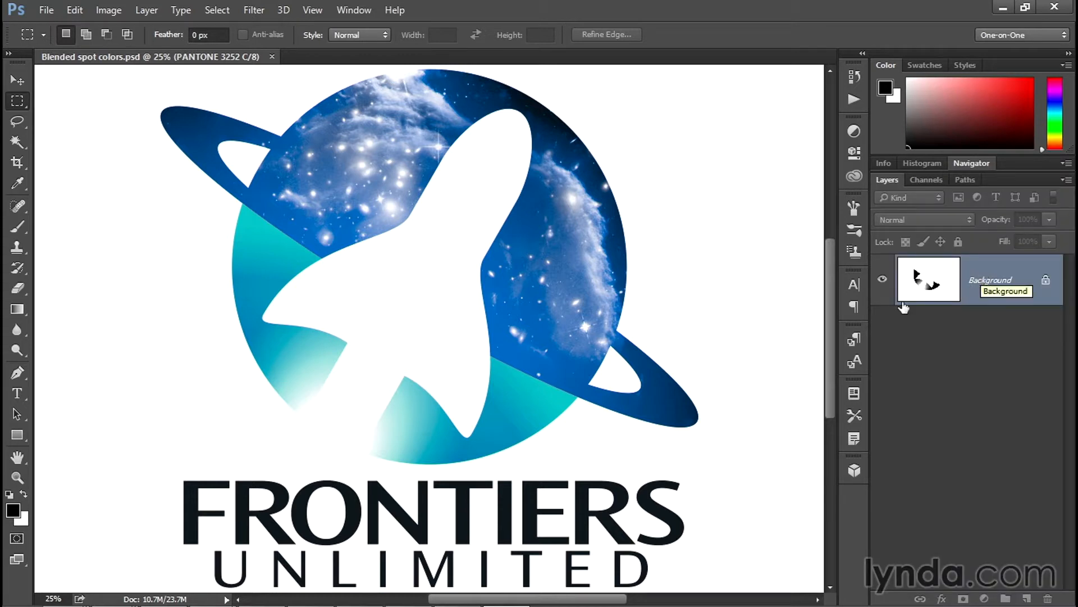
{"action": "mouse_move", "coordinate": [468, 227]}
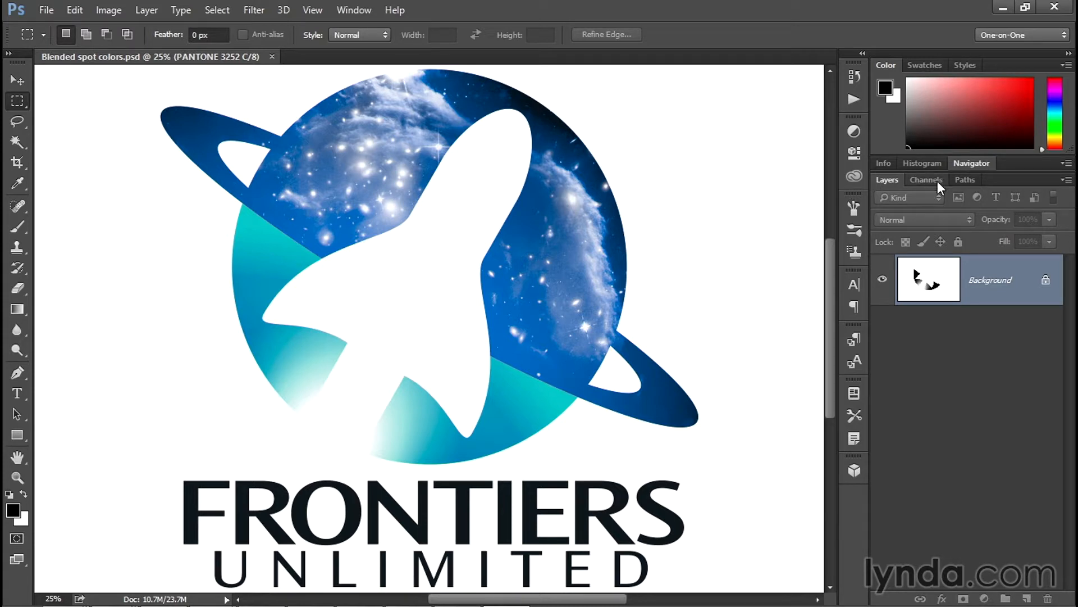
{"action": "left_click", "coordinate": [926, 179]}
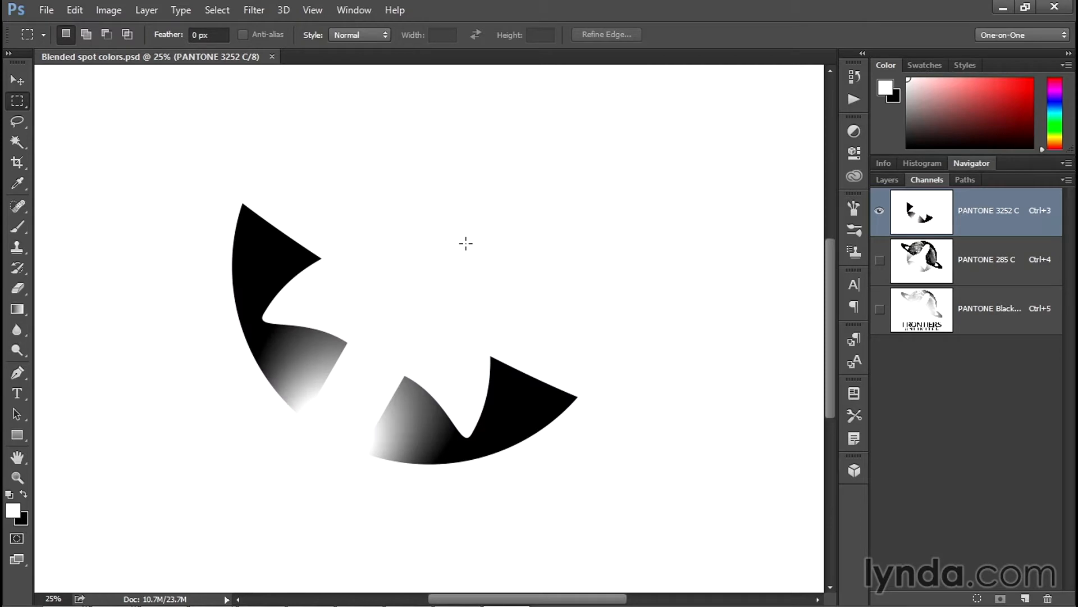
{"action": "mouse_move", "coordinate": [514, 257]}
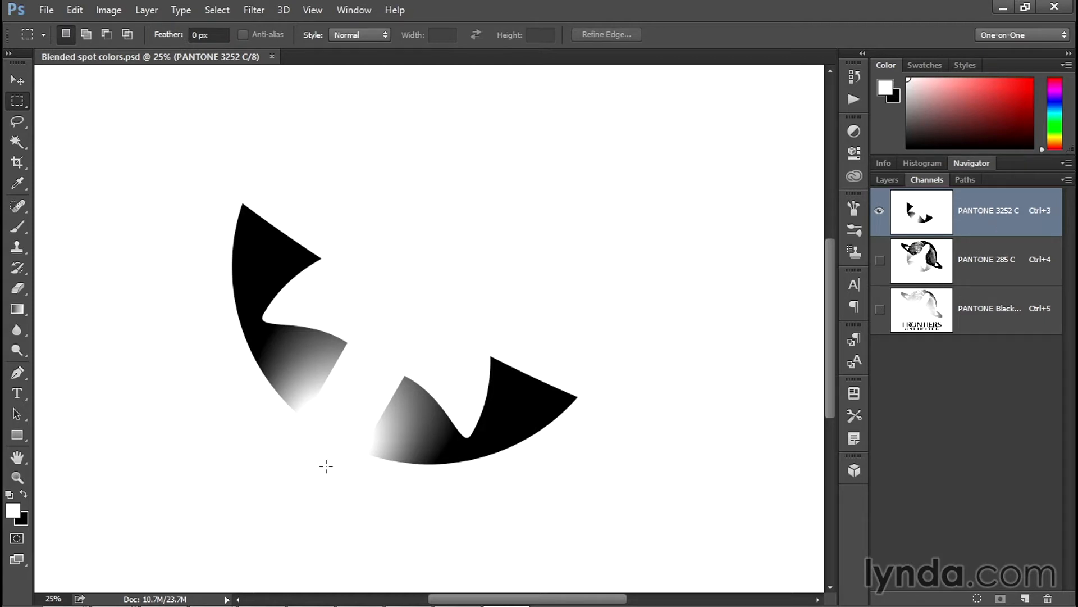
{"action": "mouse_move", "coordinate": [506, 232]}
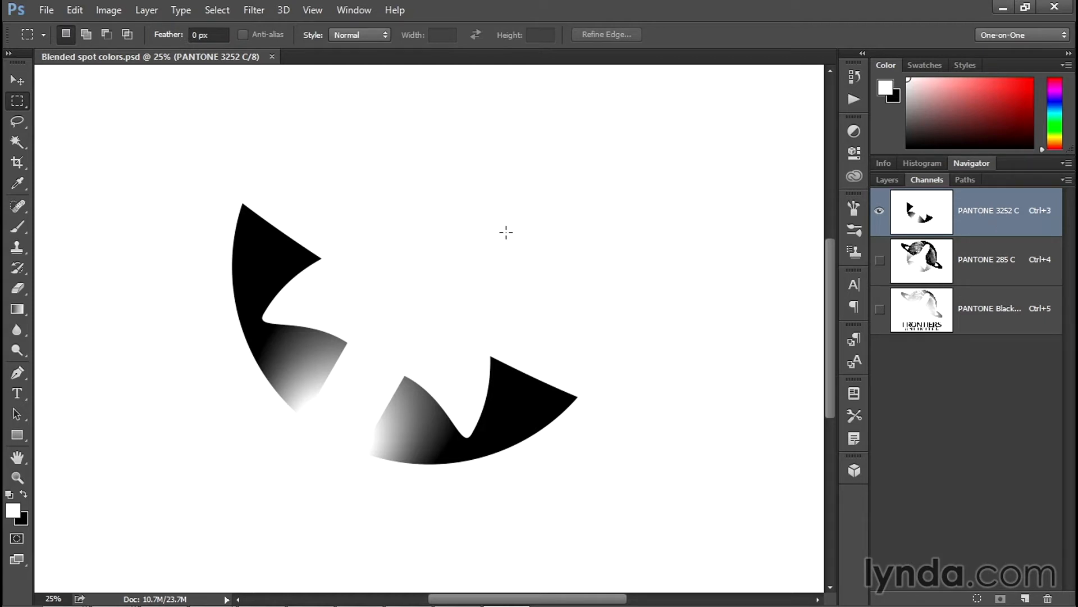
{"action": "mouse_move", "coordinate": [1001, 278]}
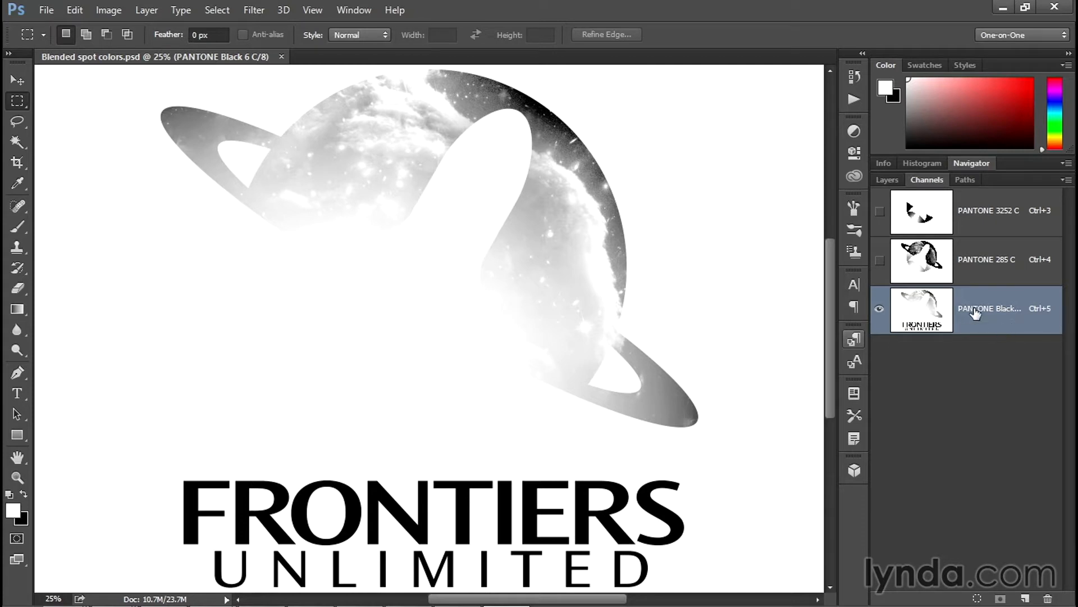
{"action": "mouse_move", "coordinate": [907, 294]}
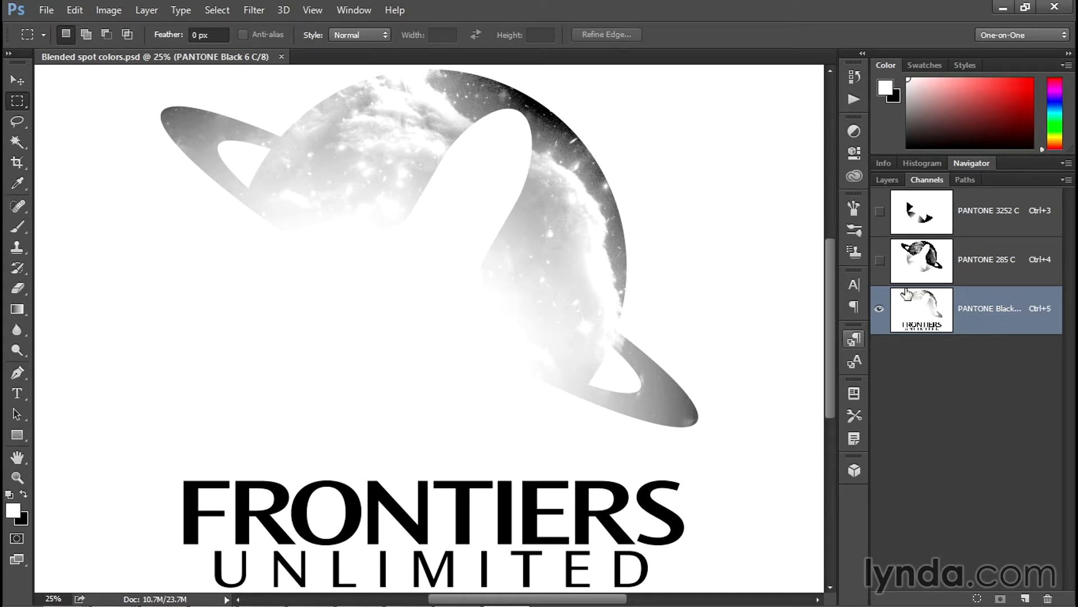
{"action": "left_click", "coordinate": [879, 211]}
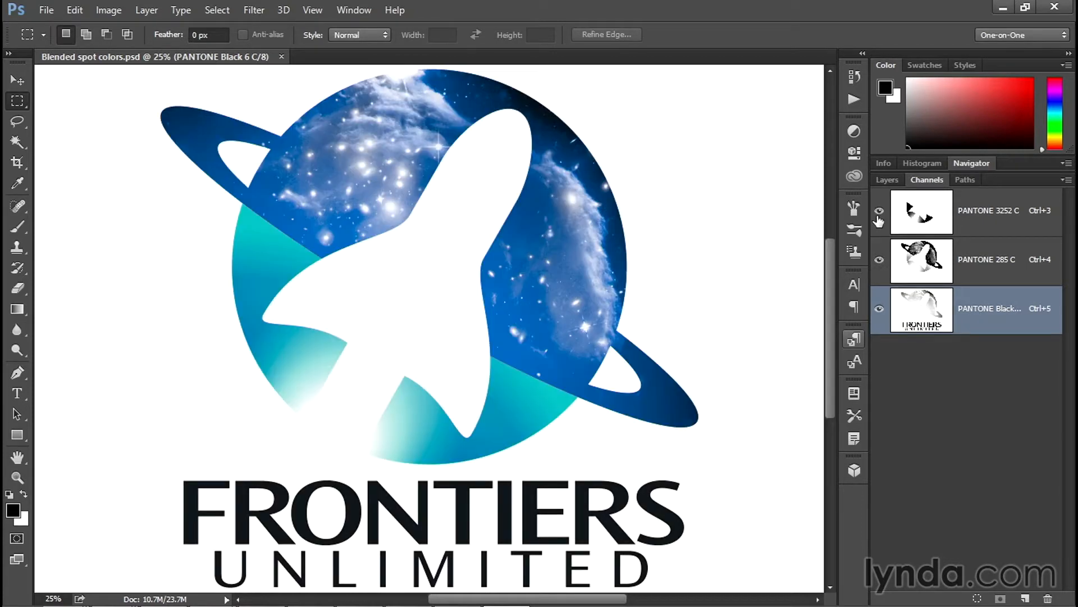
{"action": "left_click", "coordinate": [879, 211]}
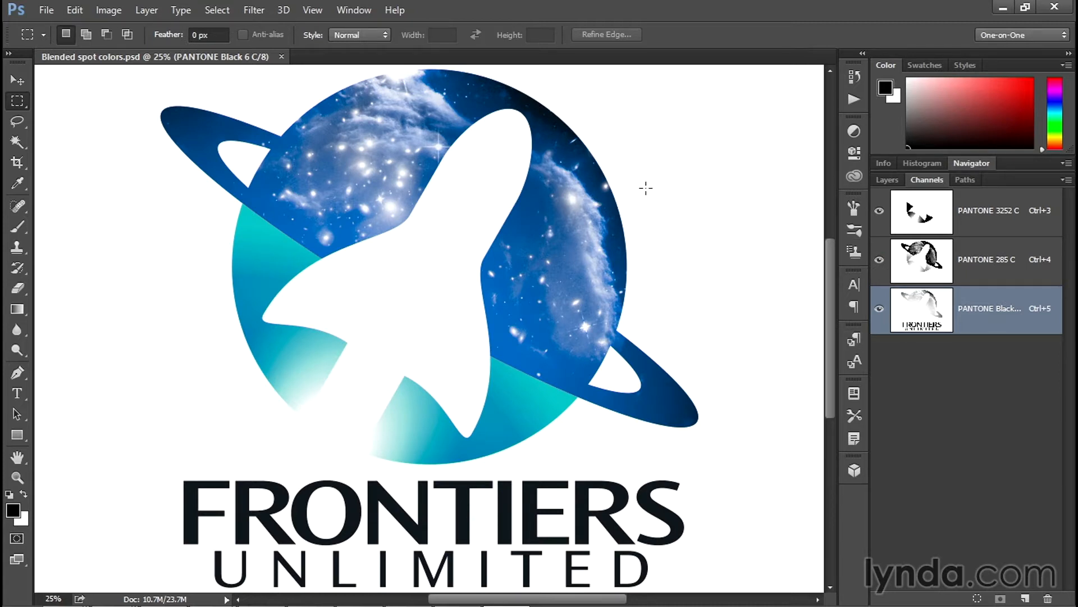
{"action": "mouse_move", "coordinate": [221, 79]}
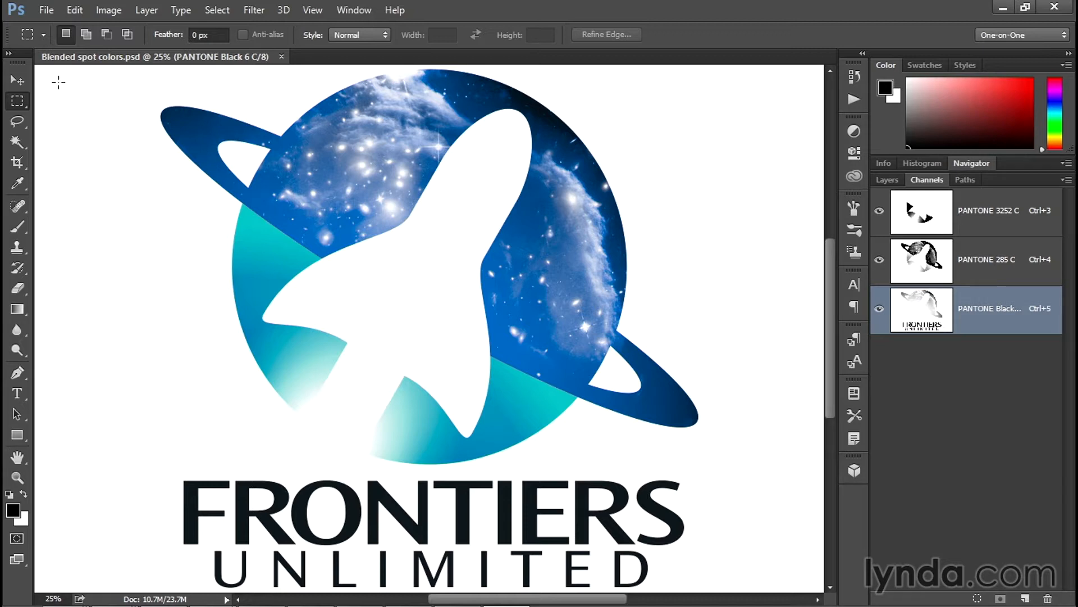
{"action": "mouse_move", "coordinate": [129, 73]}
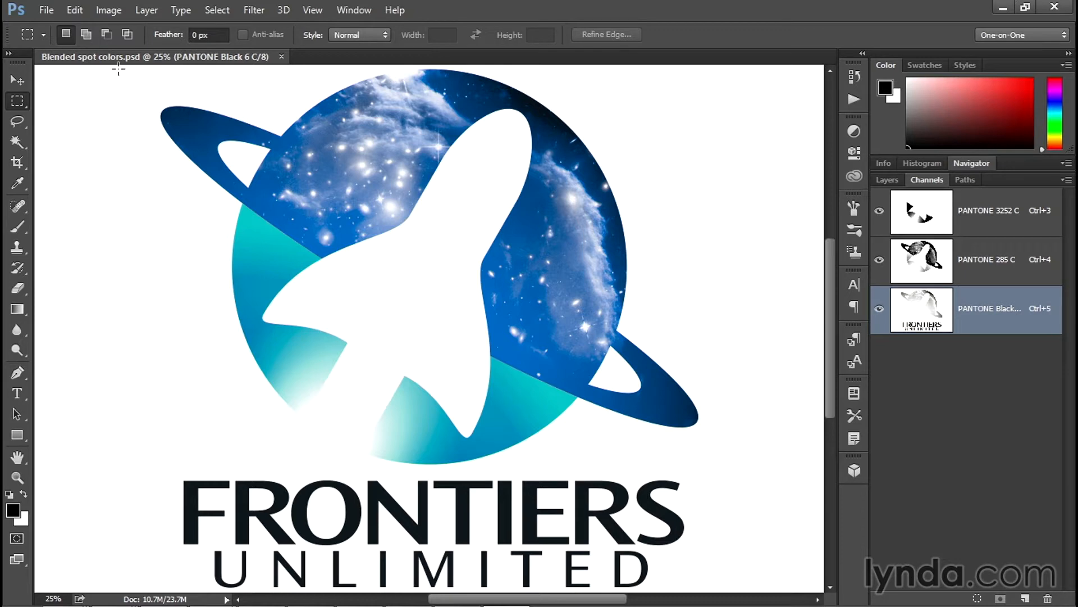
{"action": "mouse_move", "coordinate": [177, 76]}
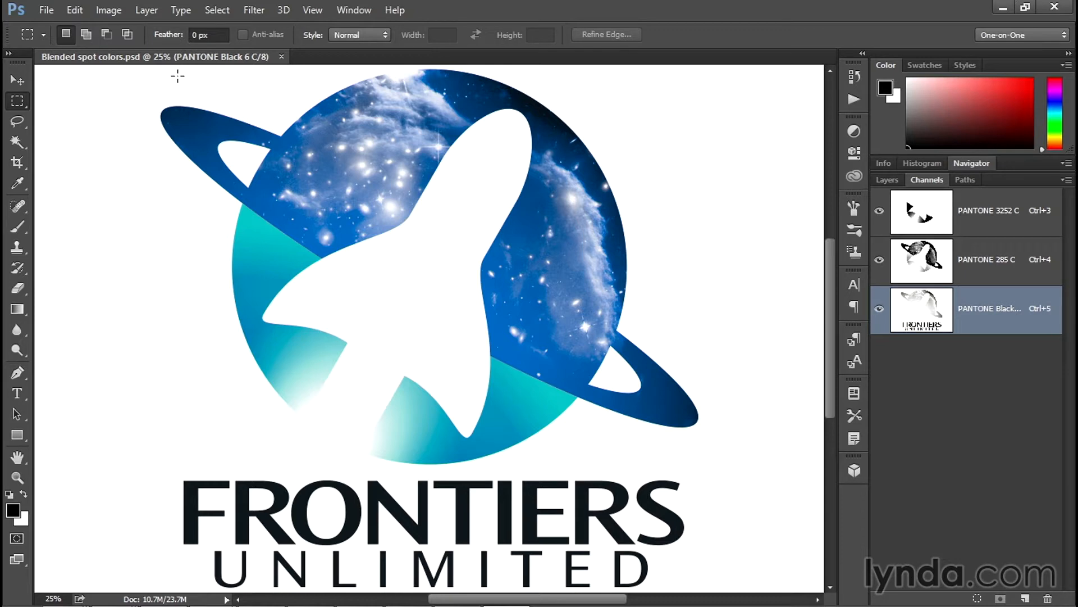
{"action": "mouse_move", "coordinate": [248, 205]}
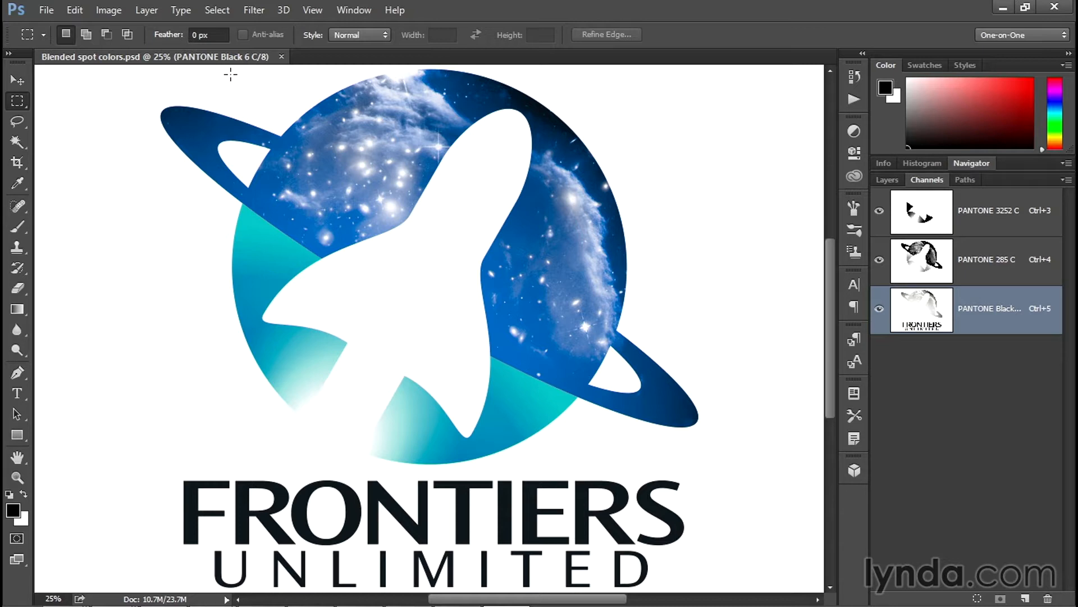
{"action": "mouse_move", "coordinate": [218, 83]}
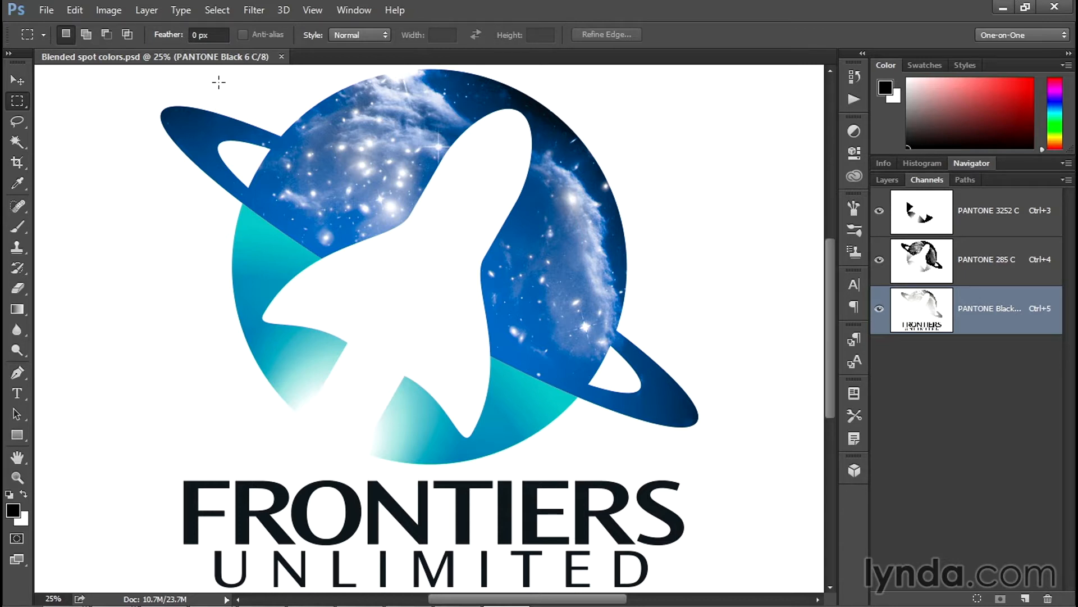
{"action": "mouse_move", "coordinate": [244, 81]}
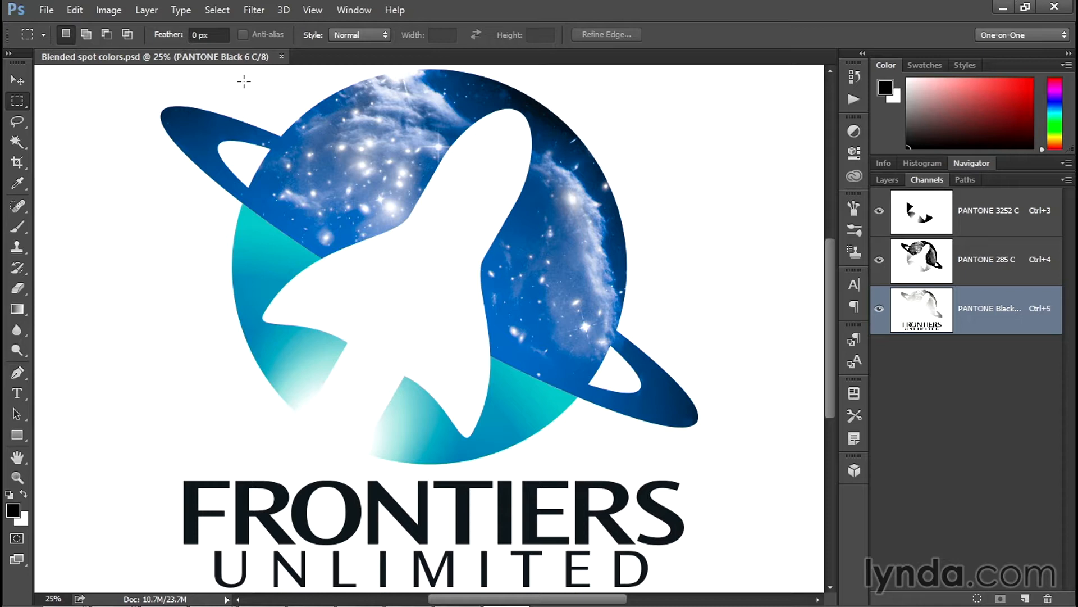
{"action": "mouse_move", "coordinate": [267, 86]}
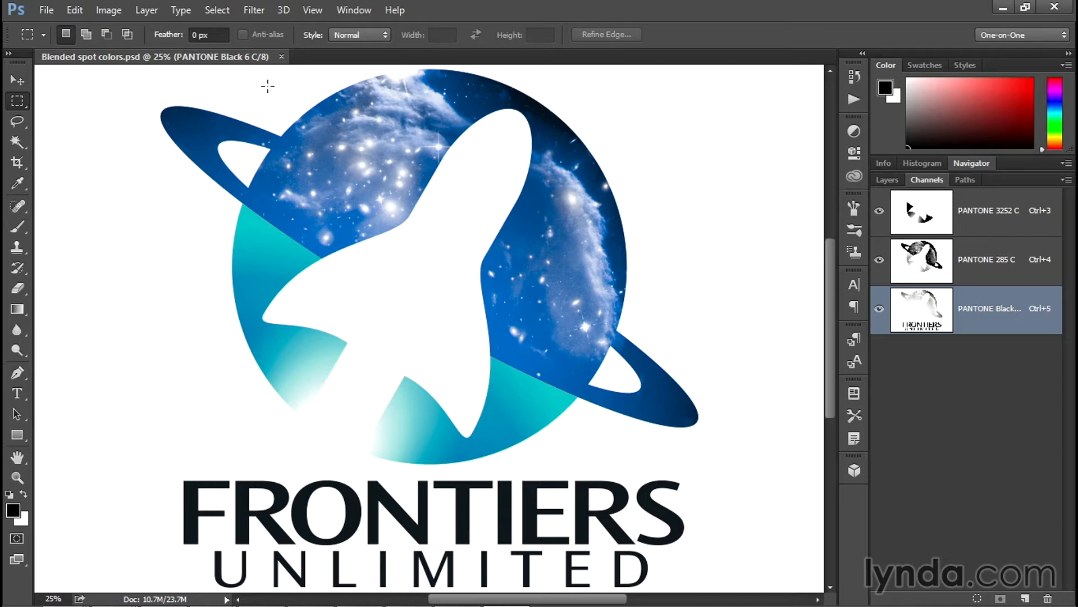
- Open Image Size (4018 × 2800 px, 300 ppi) and zoom its preview out to 12.5%
{"action": "left_click", "coordinate": [108, 10]}
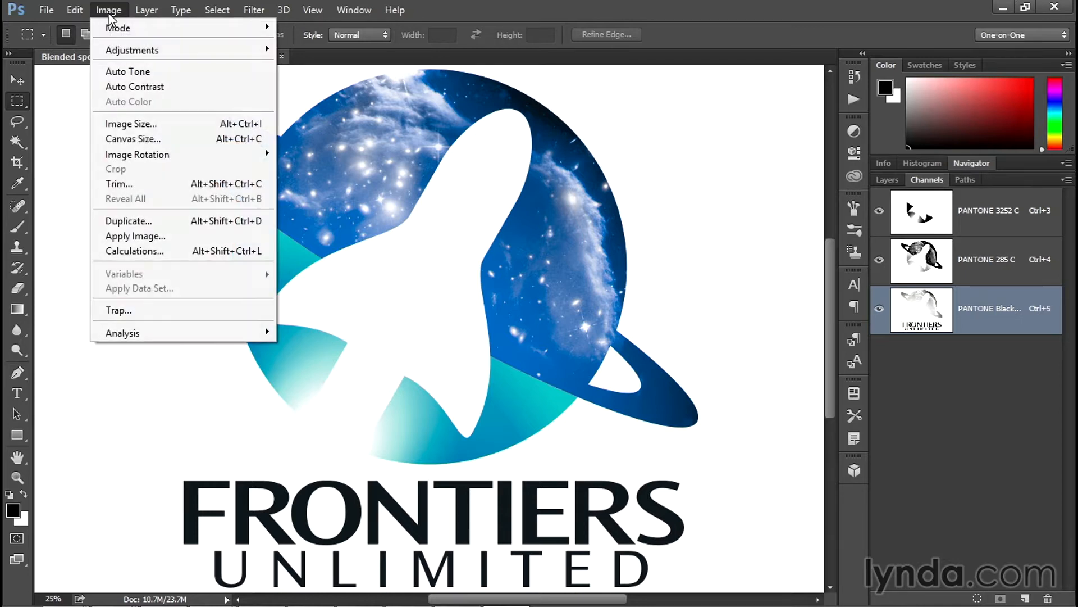
{"action": "mouse_move", "coordinate": [131, 124]}
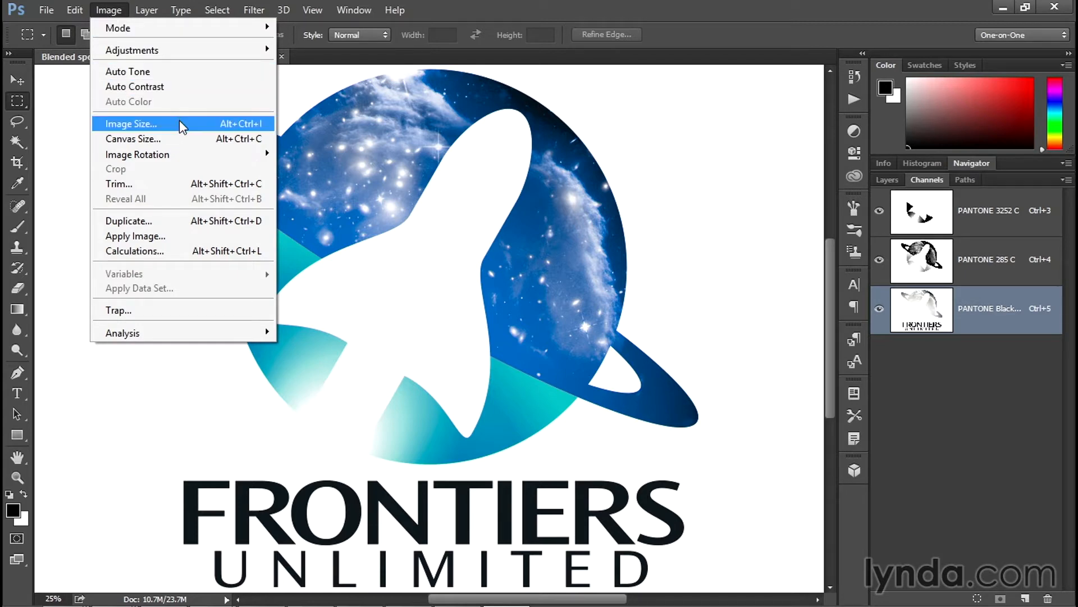
{"action": "left_click", "coordinate": [129, 123]}
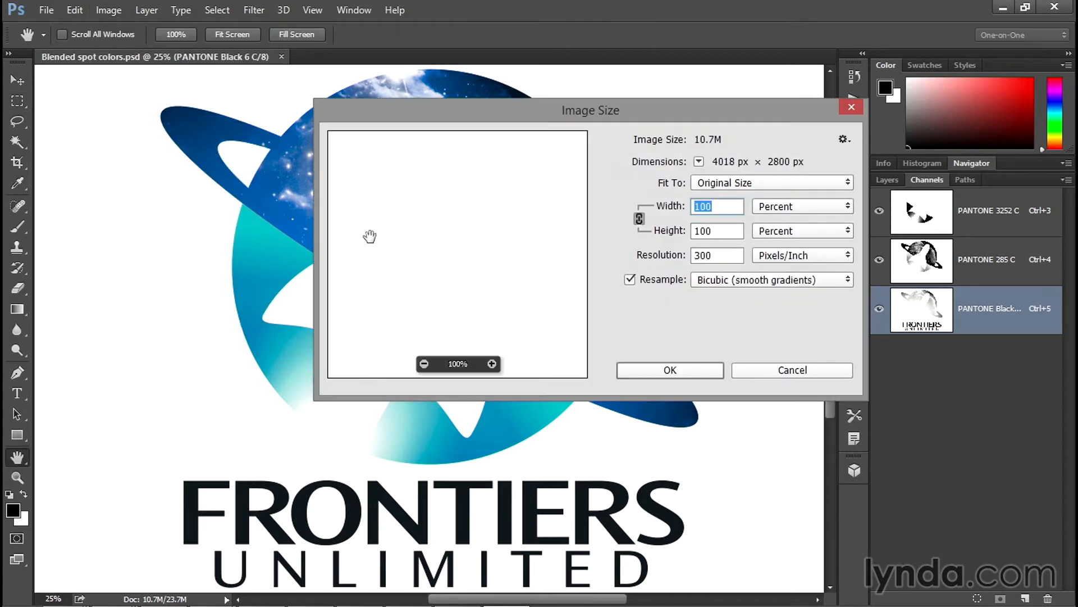
{"action": "mouse_move", "coordinate": [540, 316]}
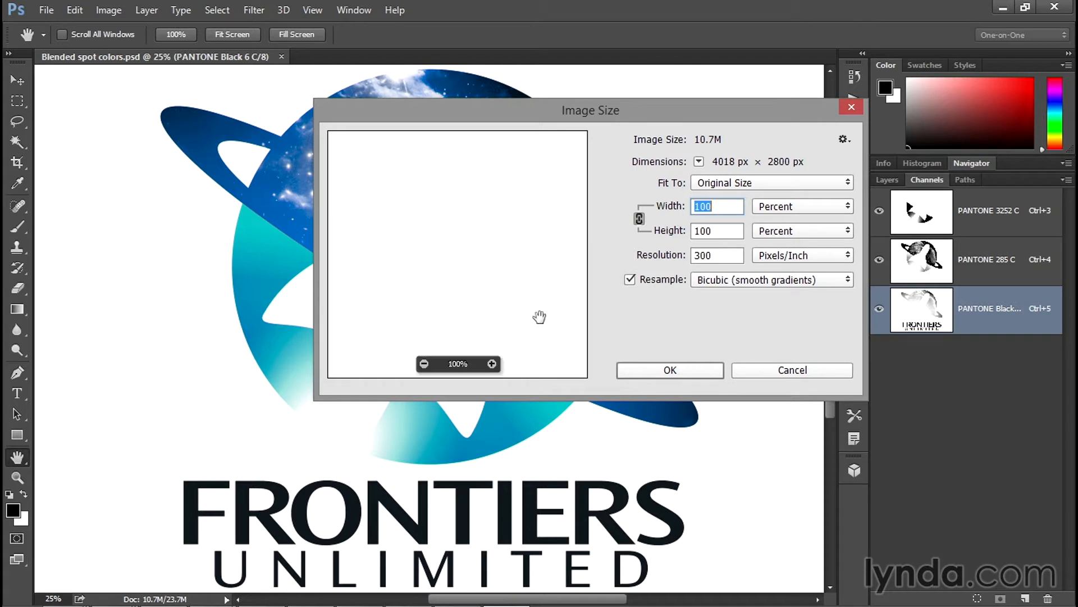
{"action": "left_click", "coordinate": [425, 363]}
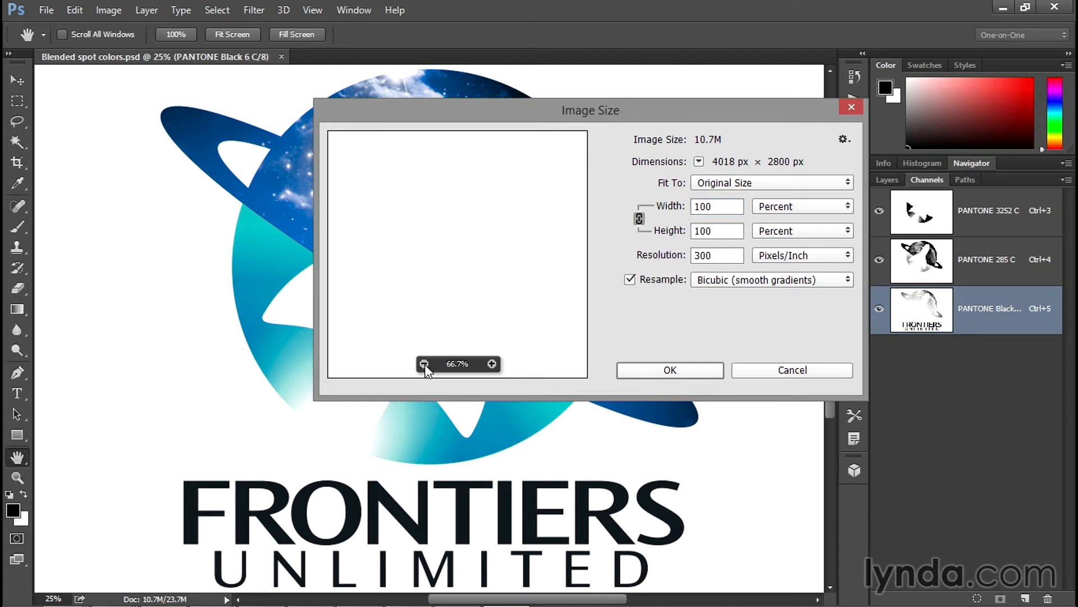
{"action": "left_click", "coordinate": [424, 364]}
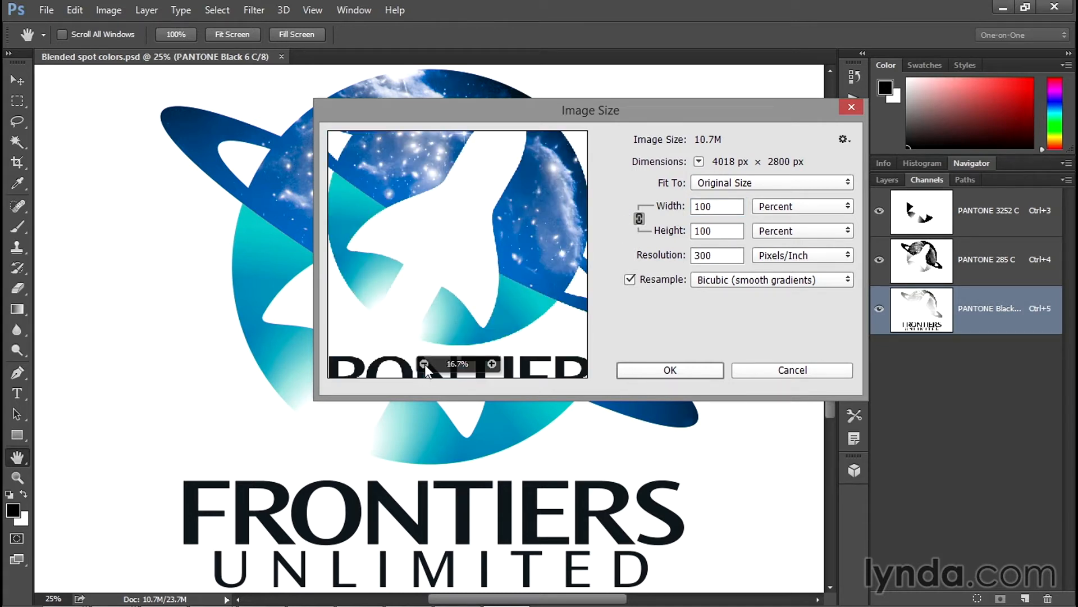
{"action": "left_click", "coordinate": [424, 364]}
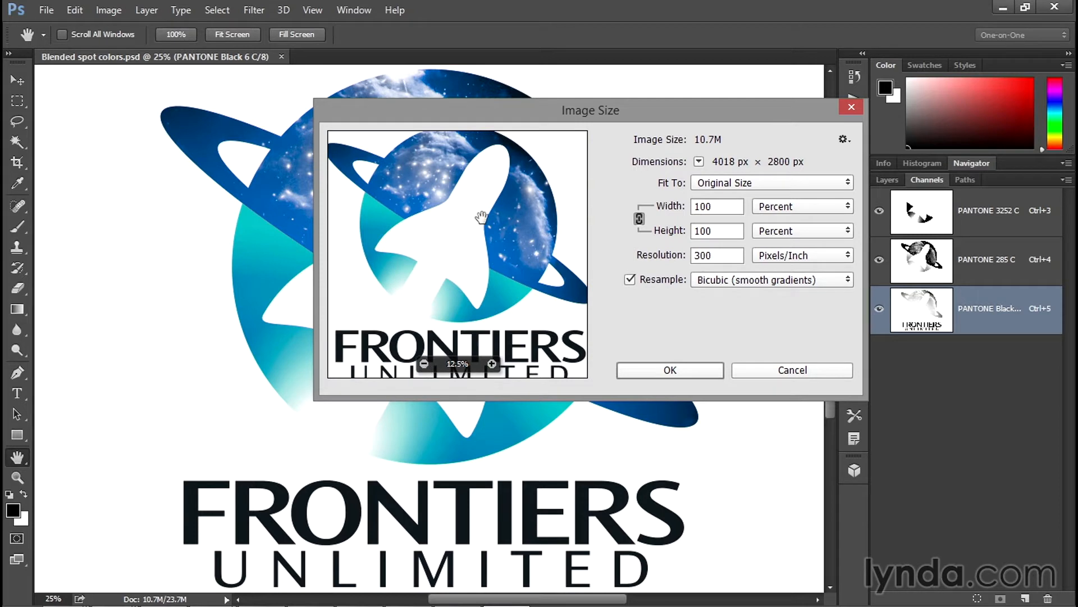
{"action": "mouse_move", "coordinate": [448, 237]}
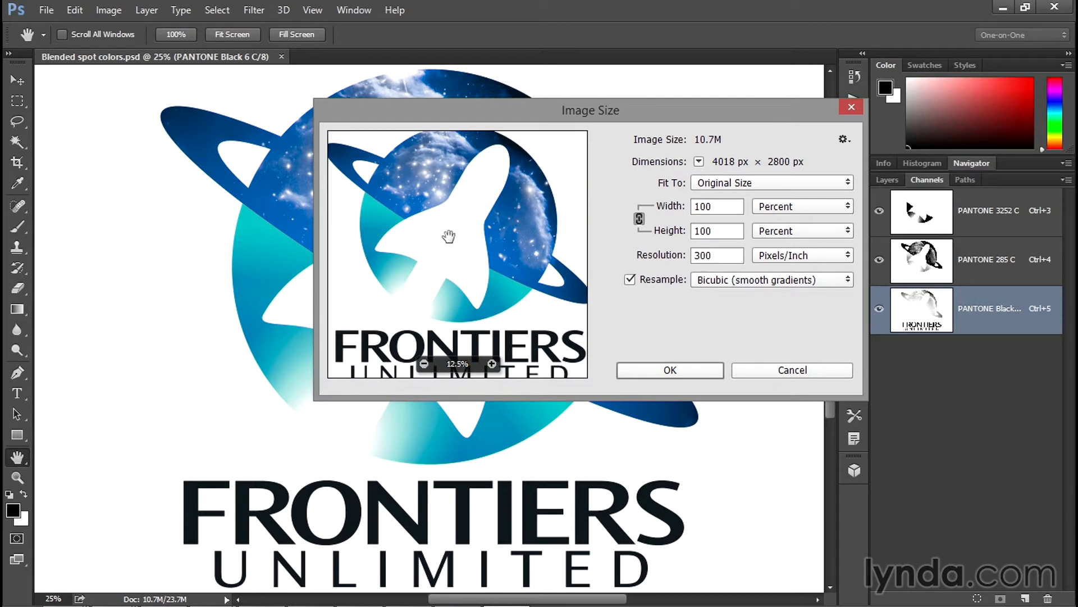
{"action": "mouse_move", "coordinate": [675, 182]}
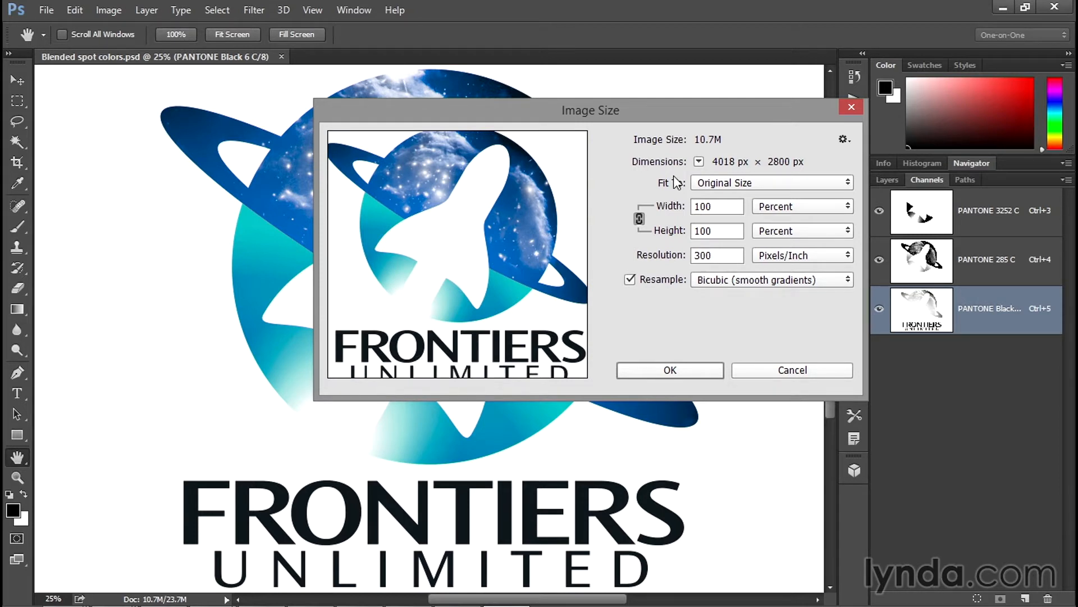
- Switch the width/height units from Percent to Inches, then to Points (964.3 × 672)
{"action": "left_click", "coordinate": [802, 206]}
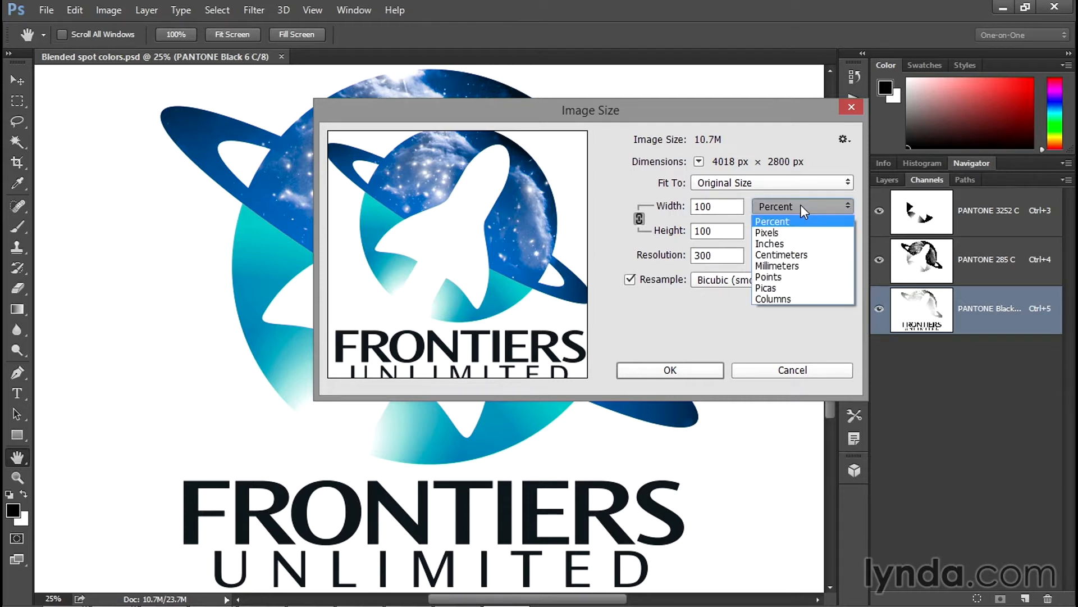
{"action": "left_click", "coordinate": [769, 244]}
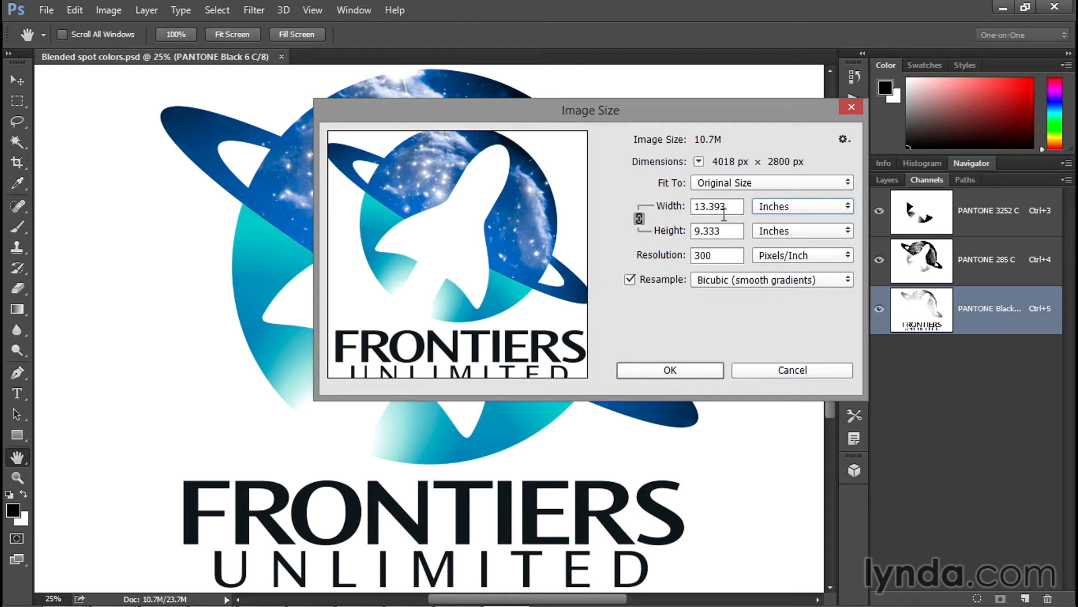
{"action": "mouse_move", "coordinate": [796, 215]}
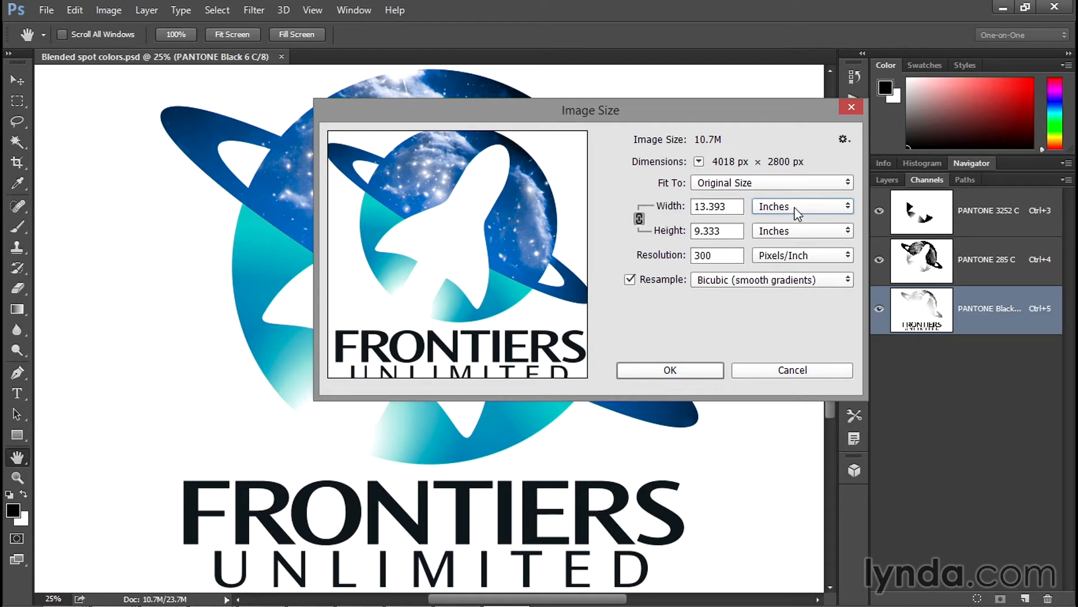
{"action": "left_click", "coordinate": [801, 206]}
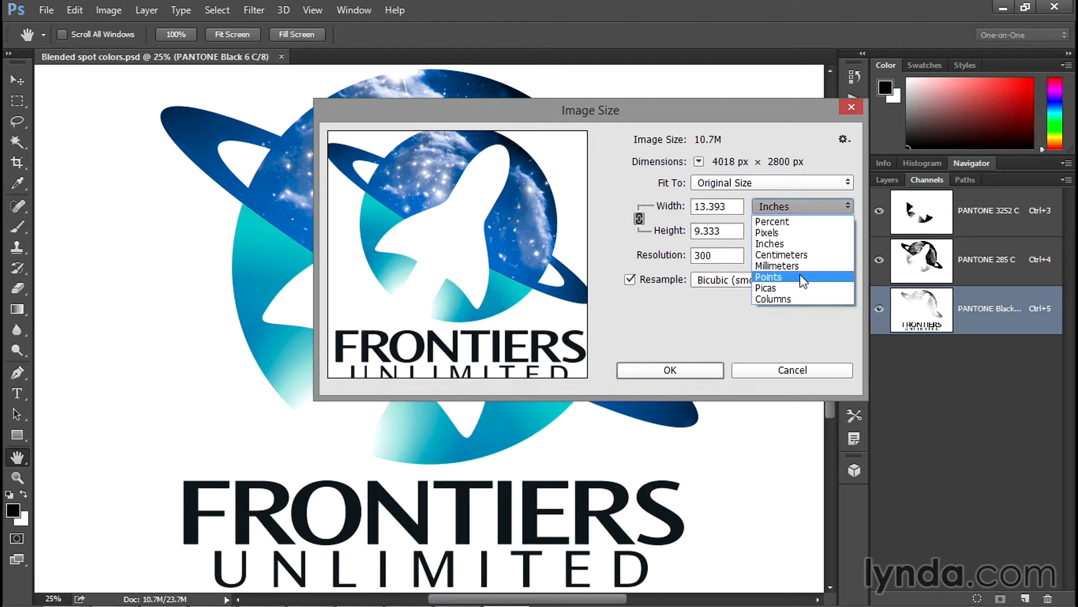
{"action": "left_click", "coordinate": [769, 276]}
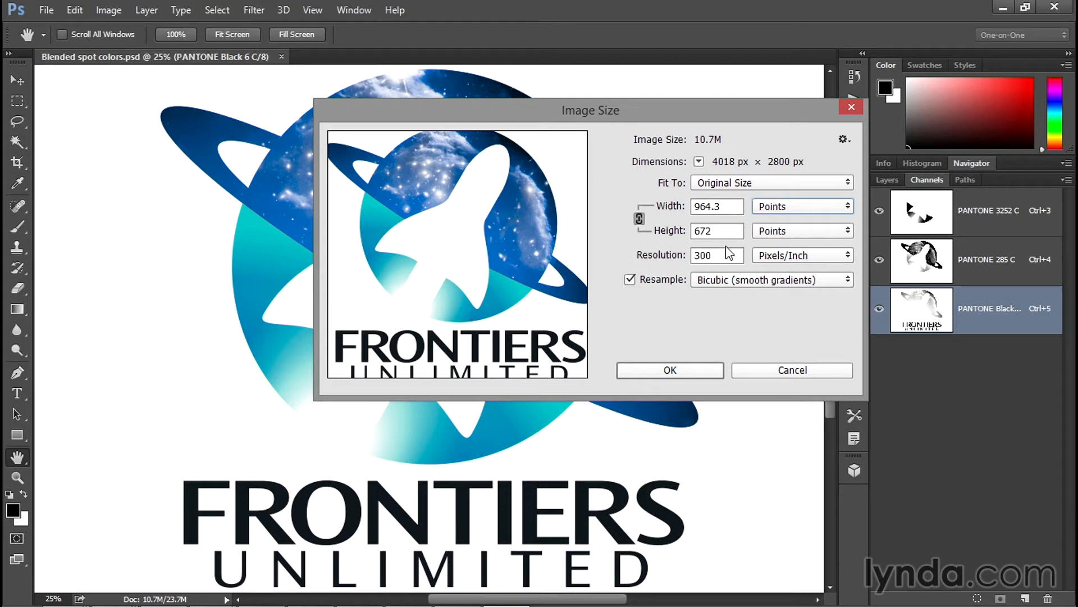
{"action": "left_click", "coordinate": [715, 255]}
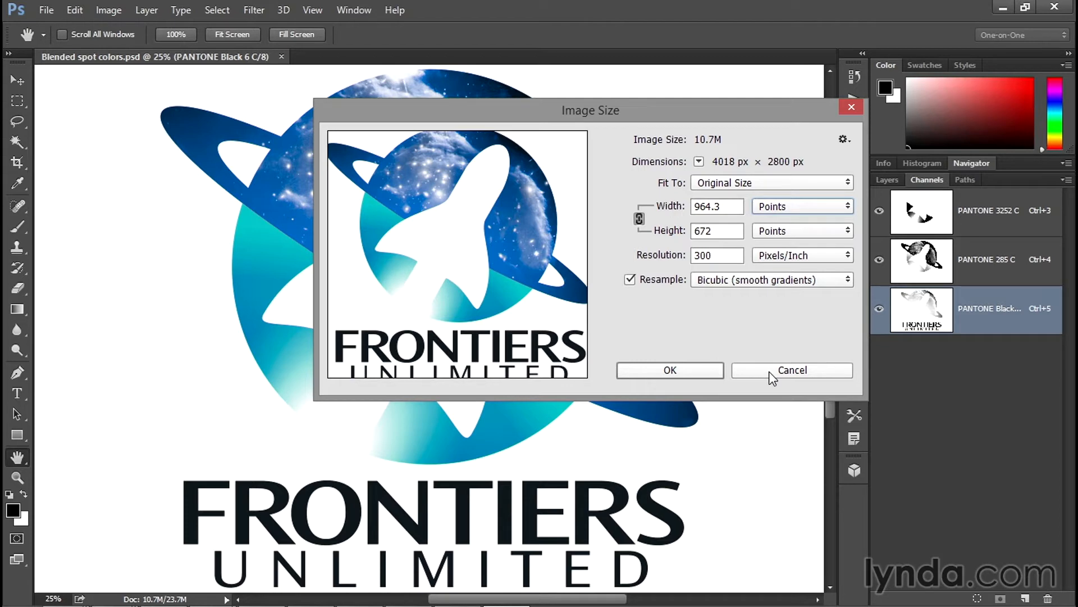
- Cancel the Image Size dialog, keeping the logo at its original dimensions
{"action": "left_click", "coordinate": [791, 370]}
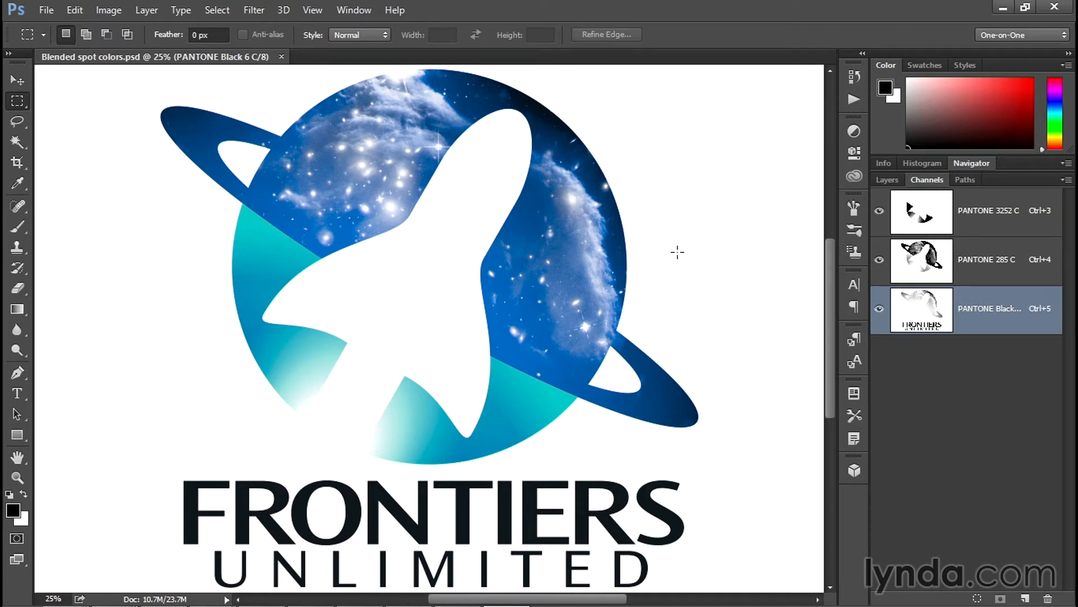
{"action": "mouse_move", "coordinate": [172, 110]}
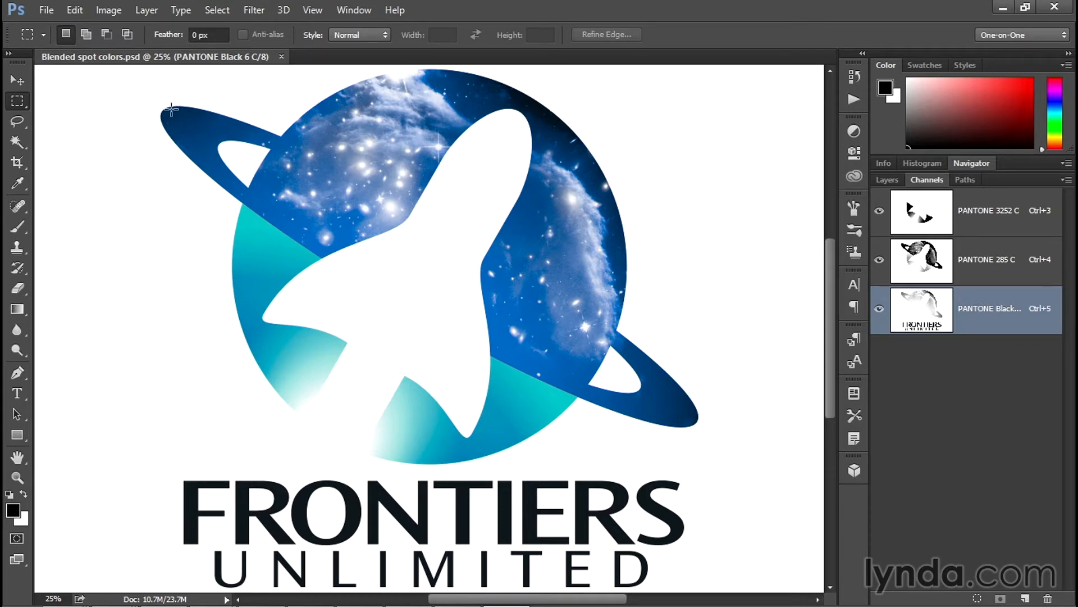
{"action": "left_click", "coordinate": [46, 9]}
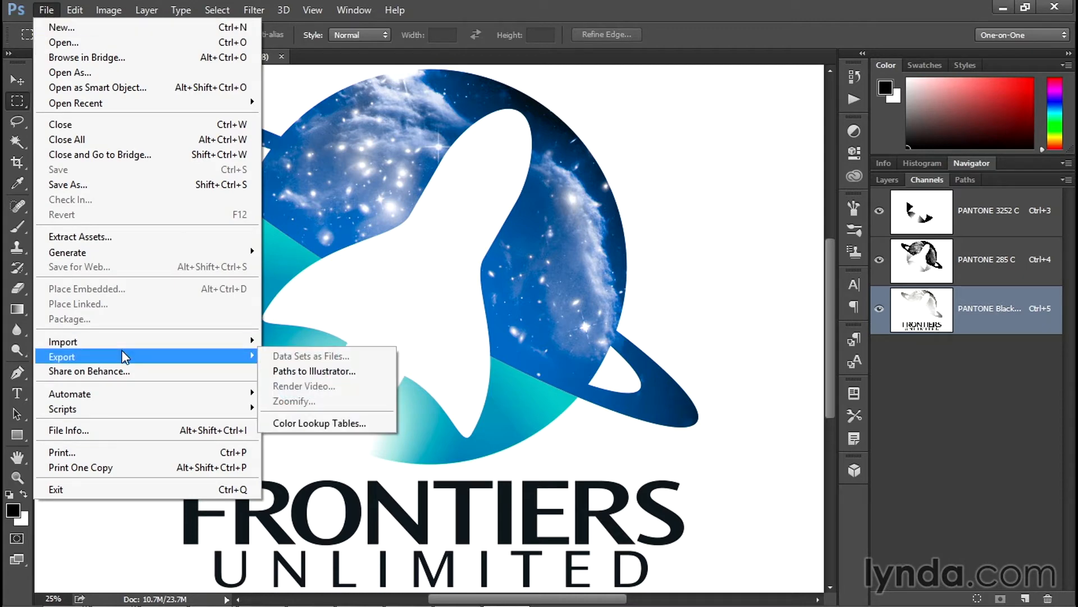
- Open Photoshop Print Settings for the logo and select Adobe PDF as the printer
{"action": "left_click", "coordinate": [61, 452]}
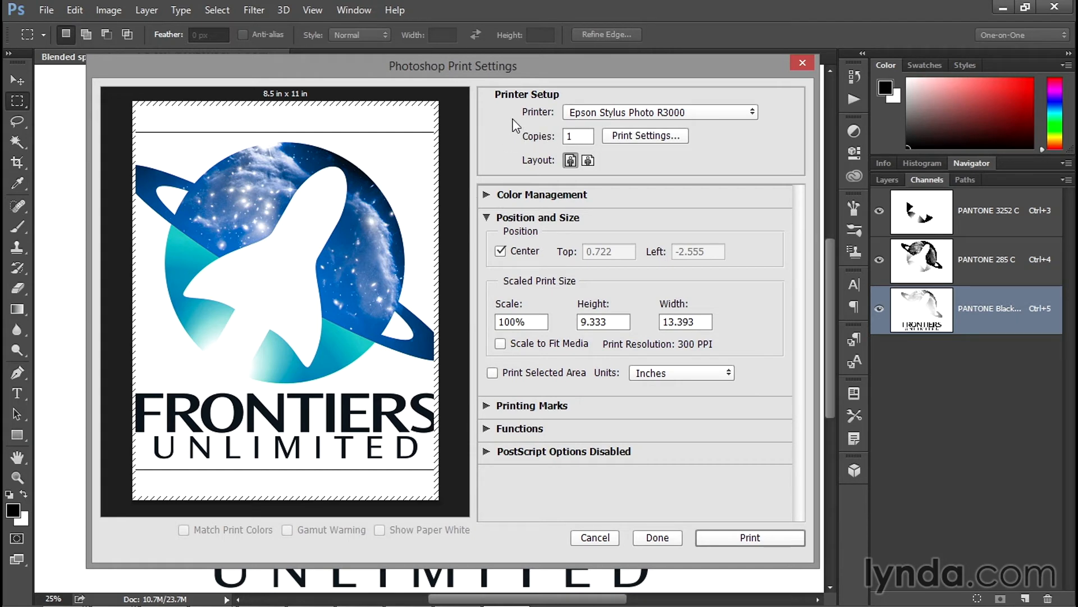
{"action": "mouse_move", "coordinate": [659, 128]}
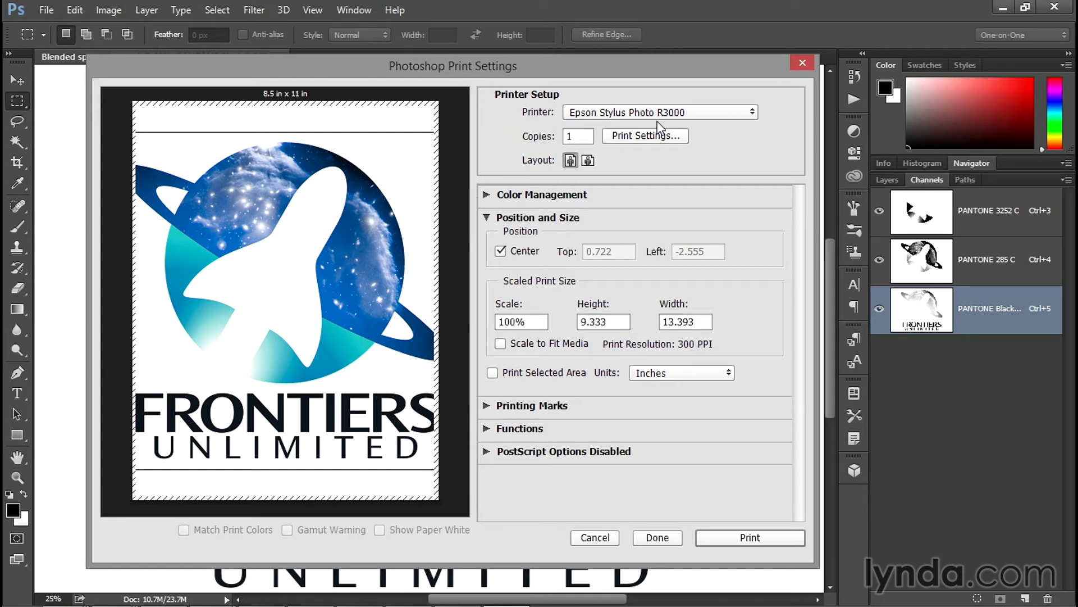
{"action": "left_click", "coordinate": [658, 111]}
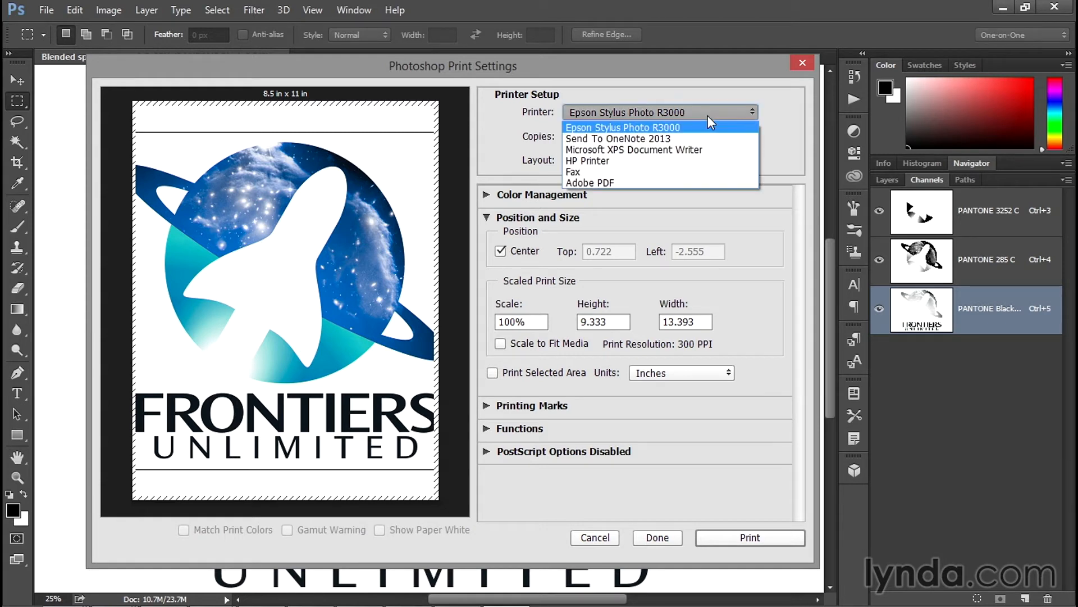
{"action": "left_click", "coordinate": [590, 183]}
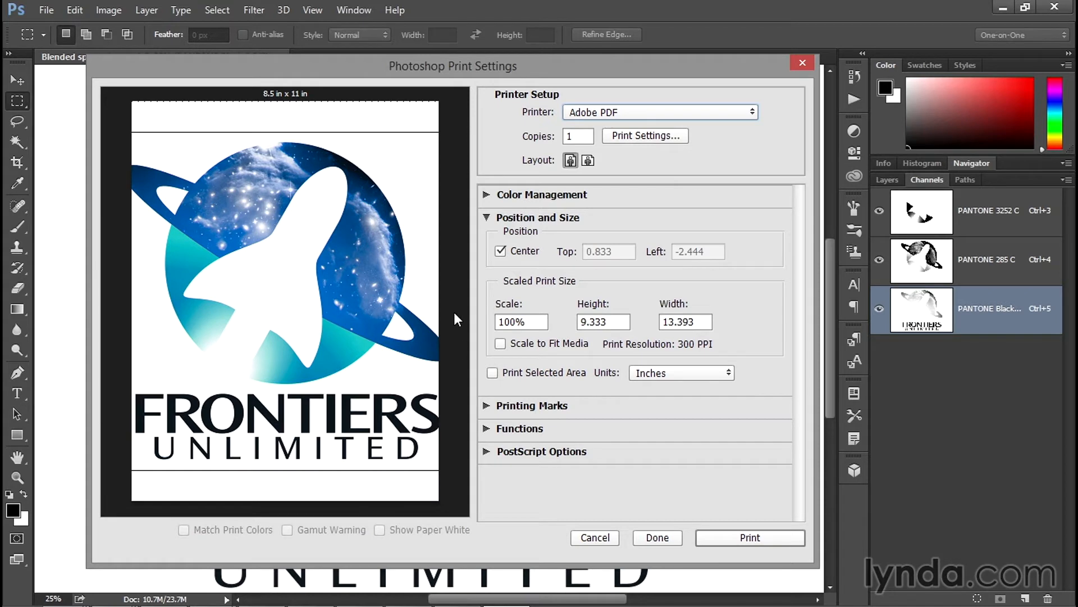
{"action": "mouse_move", "coordinate": [437, 230]}
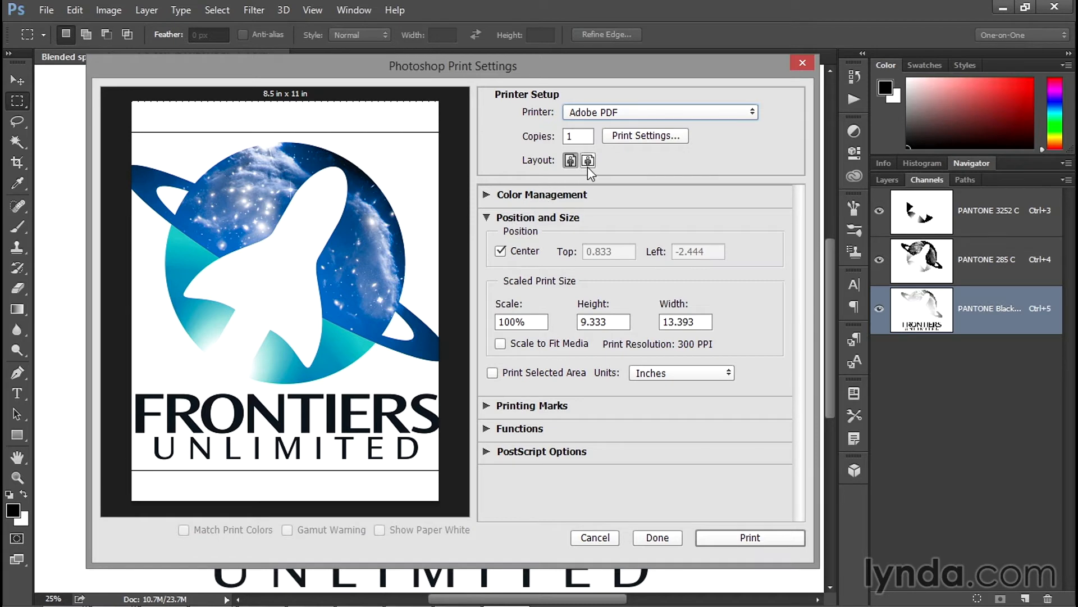
{"action": "mouse_move", "coordinate": [588, 160]}
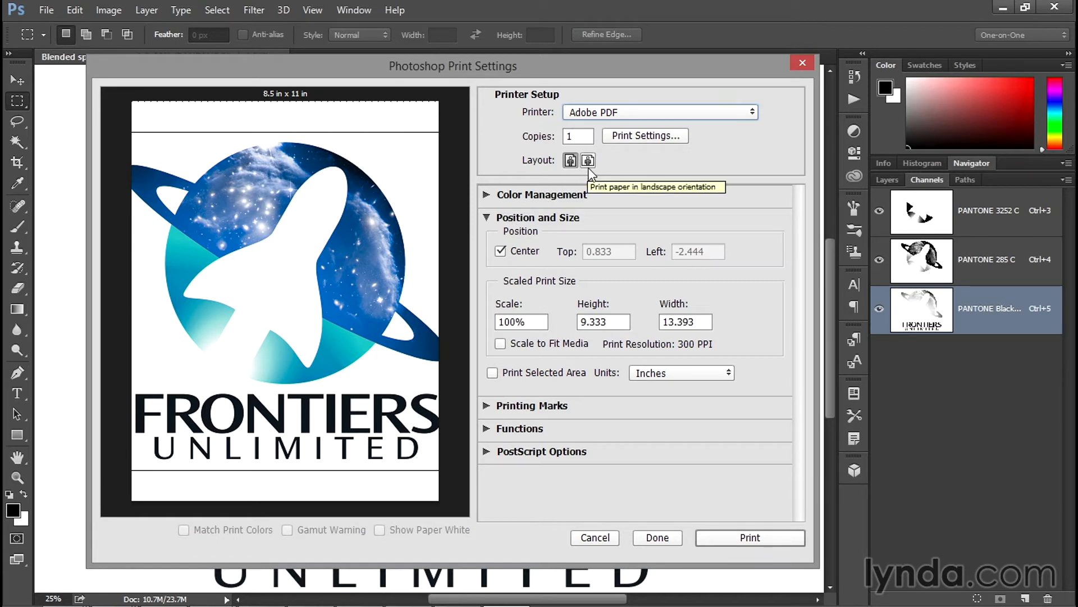
{"action": "mouse_move", "coordinate": [478, 246]}
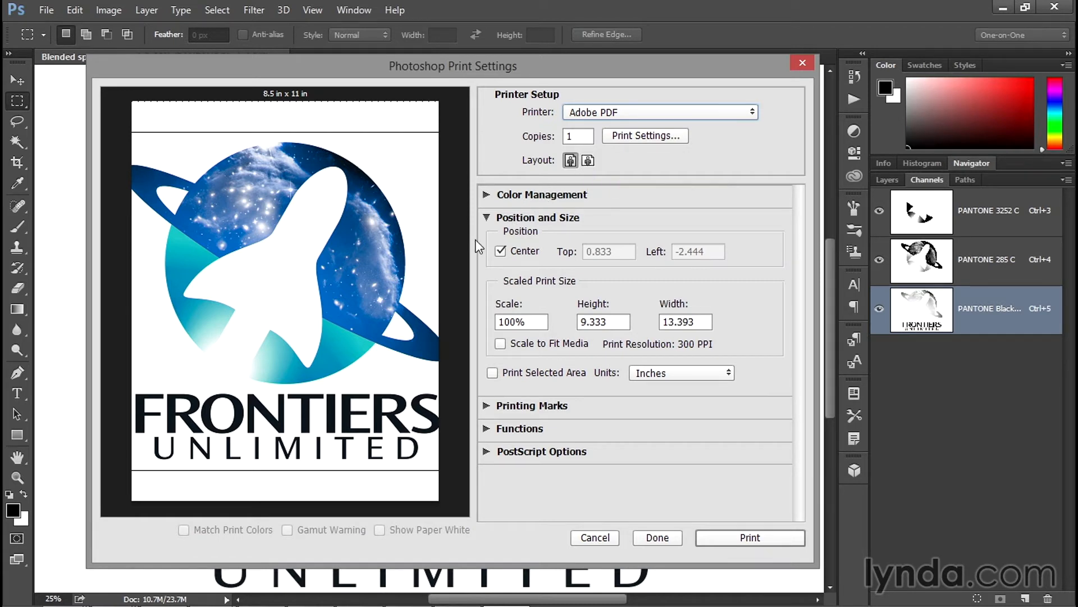
{"action": "mouse_move", "coordinate": [506, 227]}
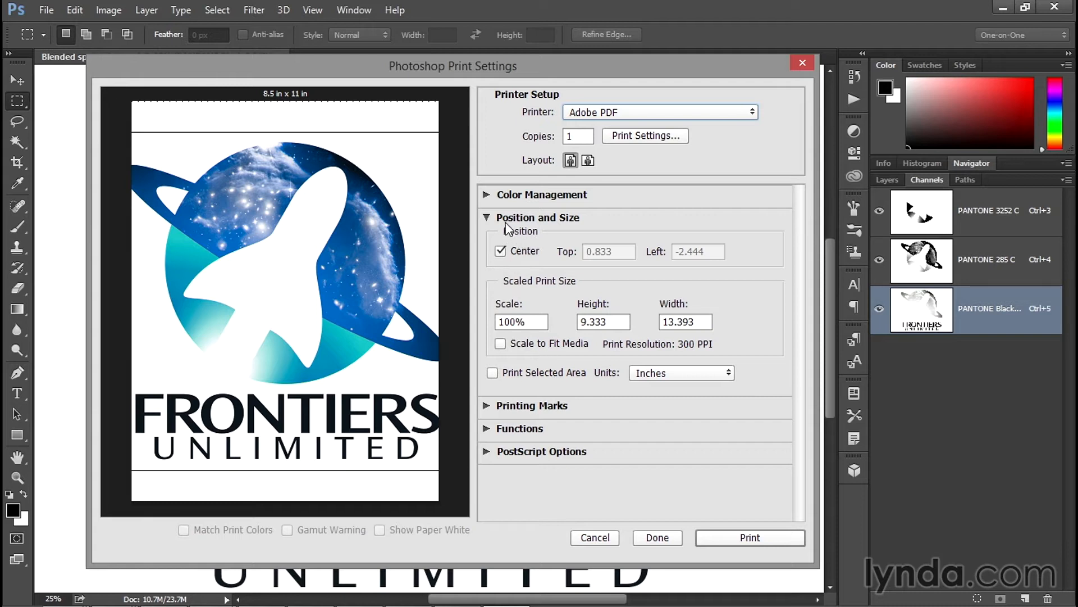
{"action": "mouse_move", "coordinate": [643, 185]}
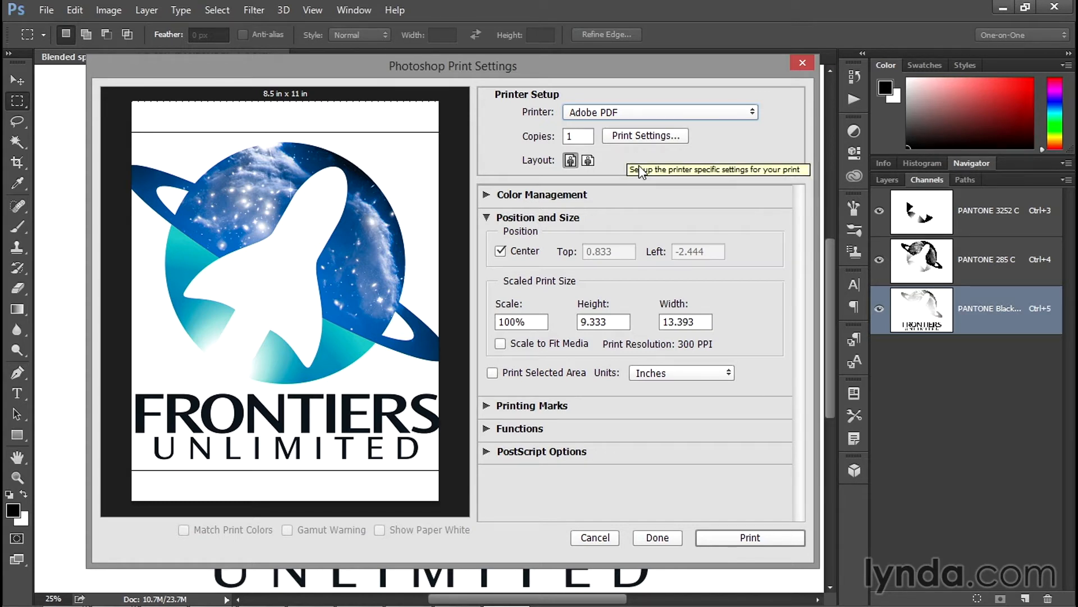
{"action": "mouse_move", "coordinate": [652, 211]}
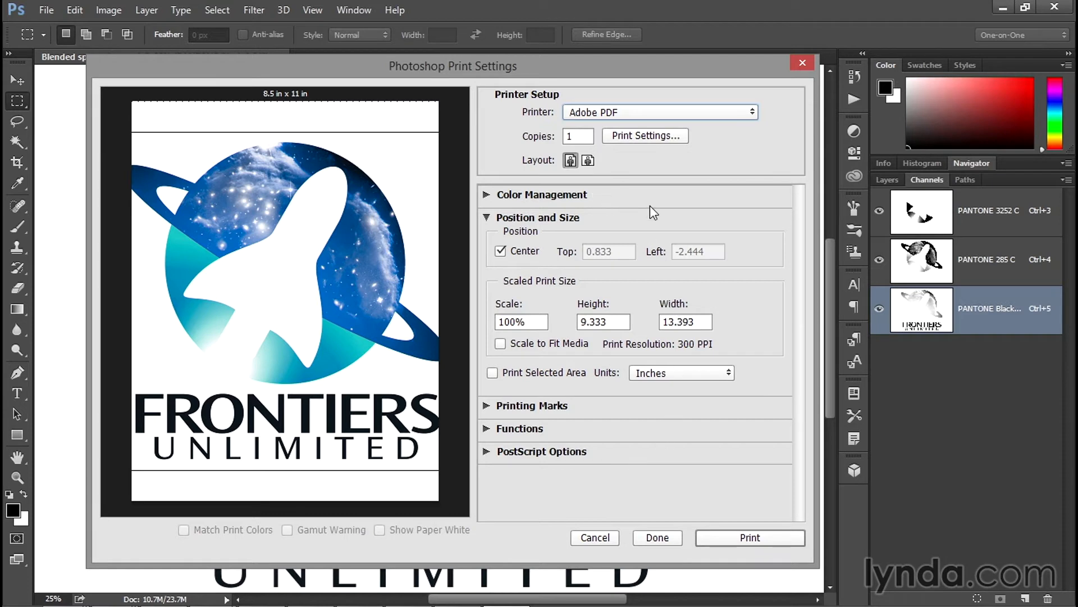
{"action": "mouse_move", "coordinate": [617, 175]}
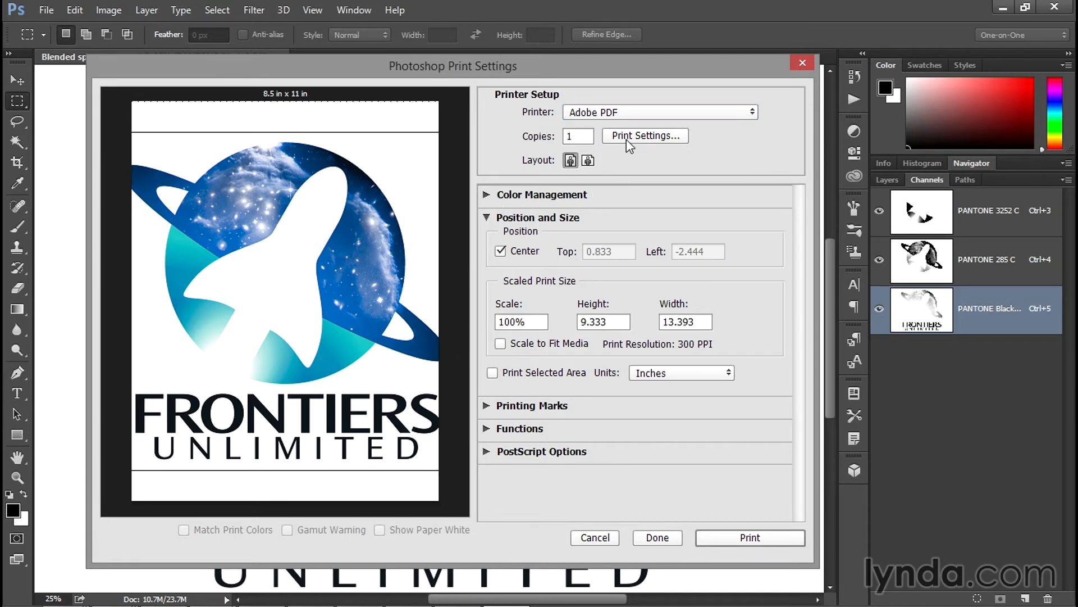
- Open the Adobe PDF Document Properties showing Standard settings and Letter page size
{"action": "left_click", "coordinate": [644, 135]}
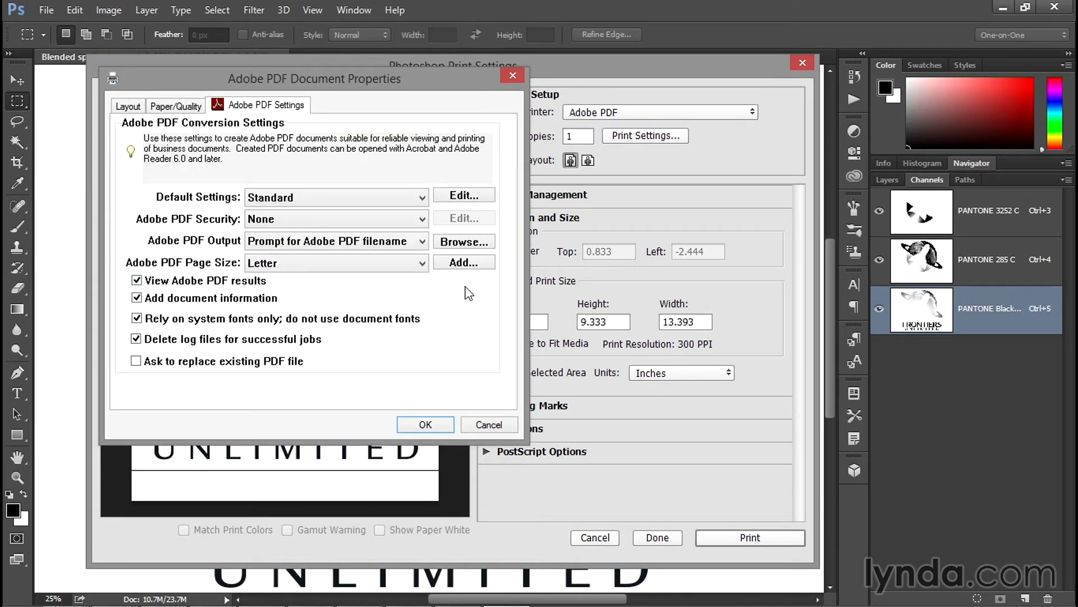
{"action": "mouse_move", "coordinate": [167, 270]}
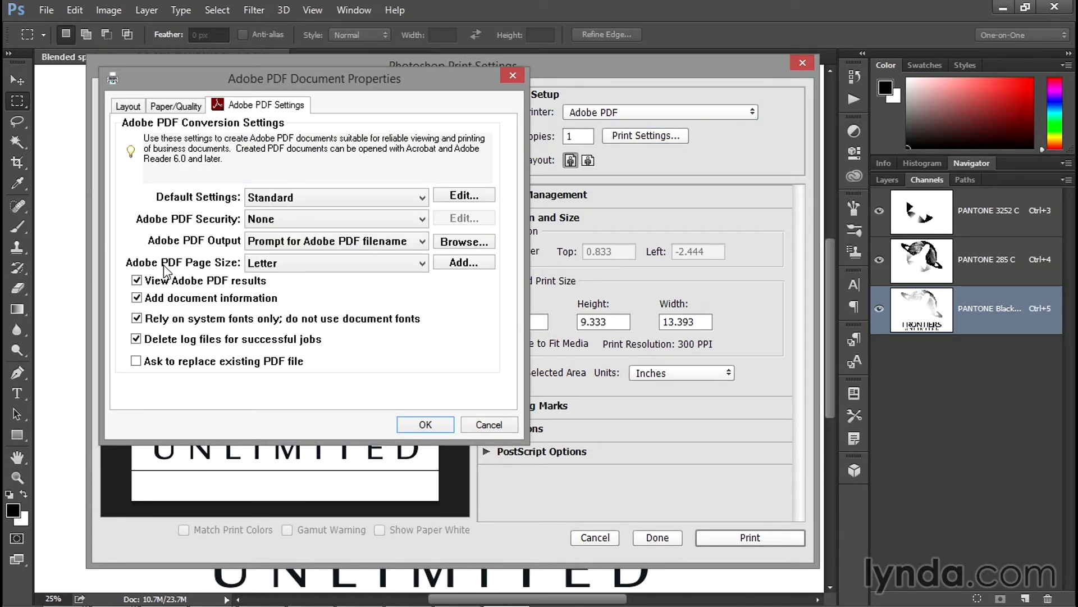
{"action": "mouse_move", "coordinate": [350, 294]}
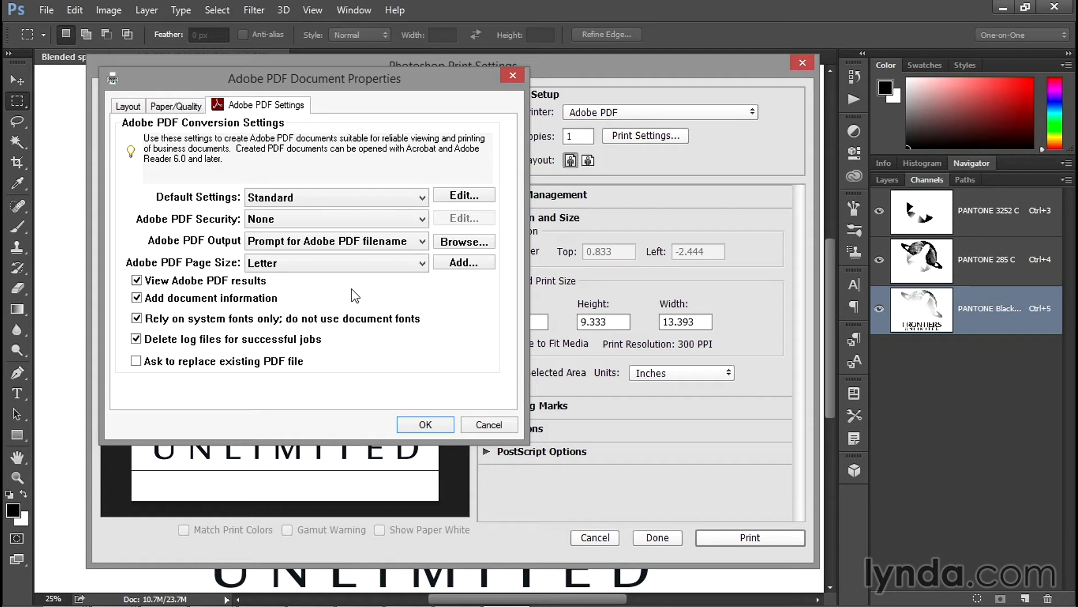
{"action": "mouse_move", "coordinate": [190, 269]}
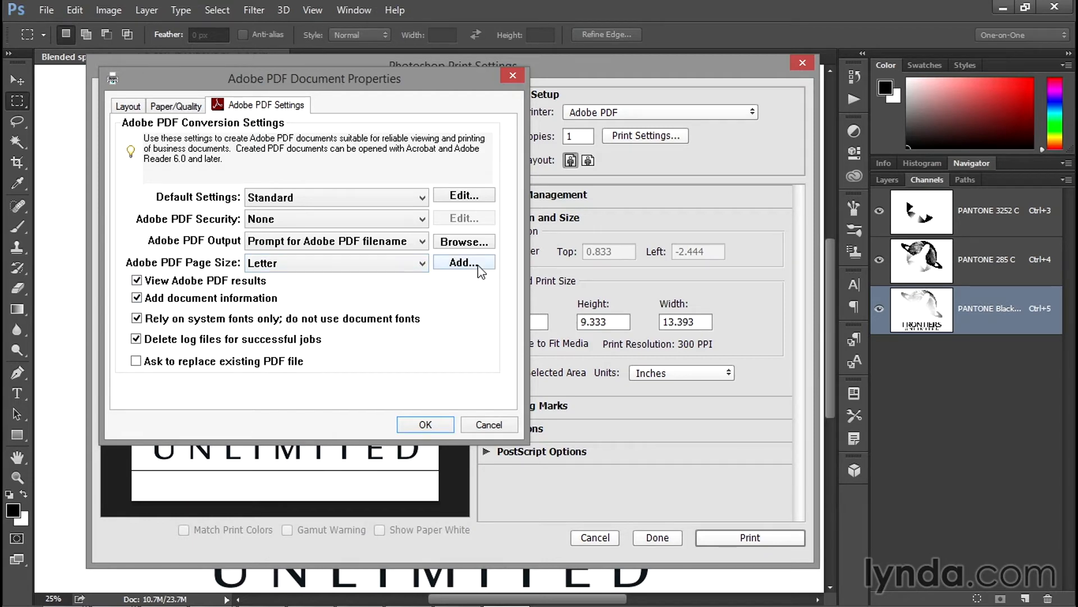
- Add a custom Adobe PDF page size of 1064 × 772 points
{"action": "left_click", "coordinate": [463, 263]}
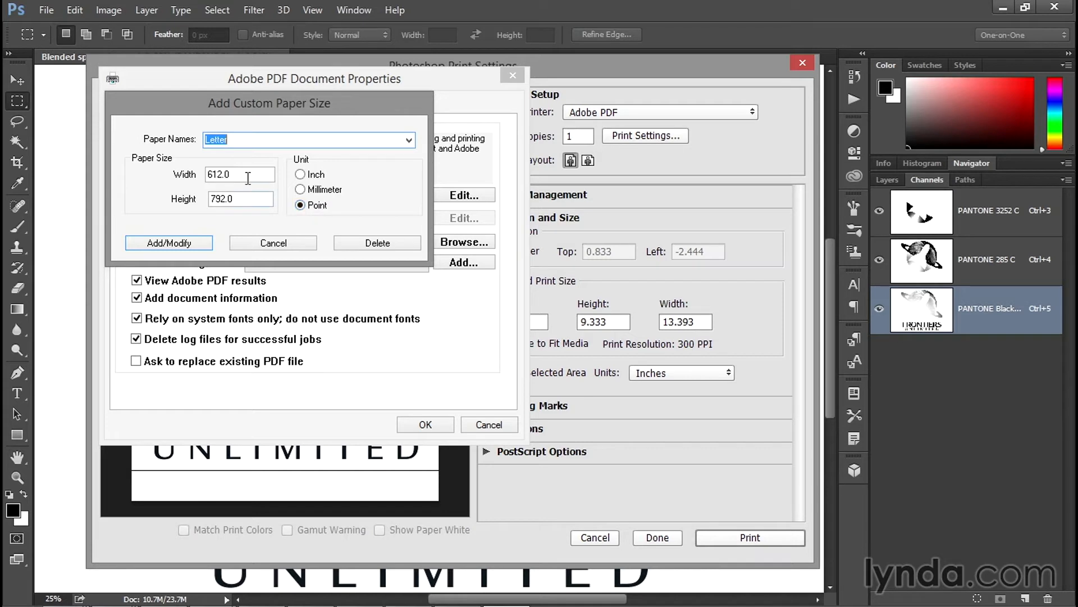
{"action": "left_click", "coordinate": [239, 174]}
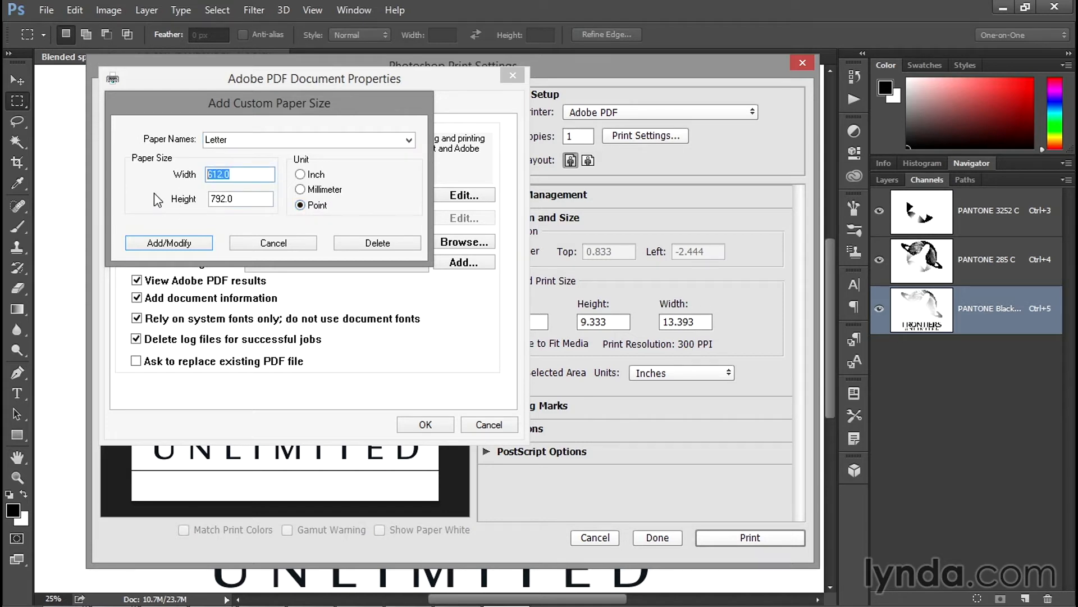
{"action": "type", "text": "964"}
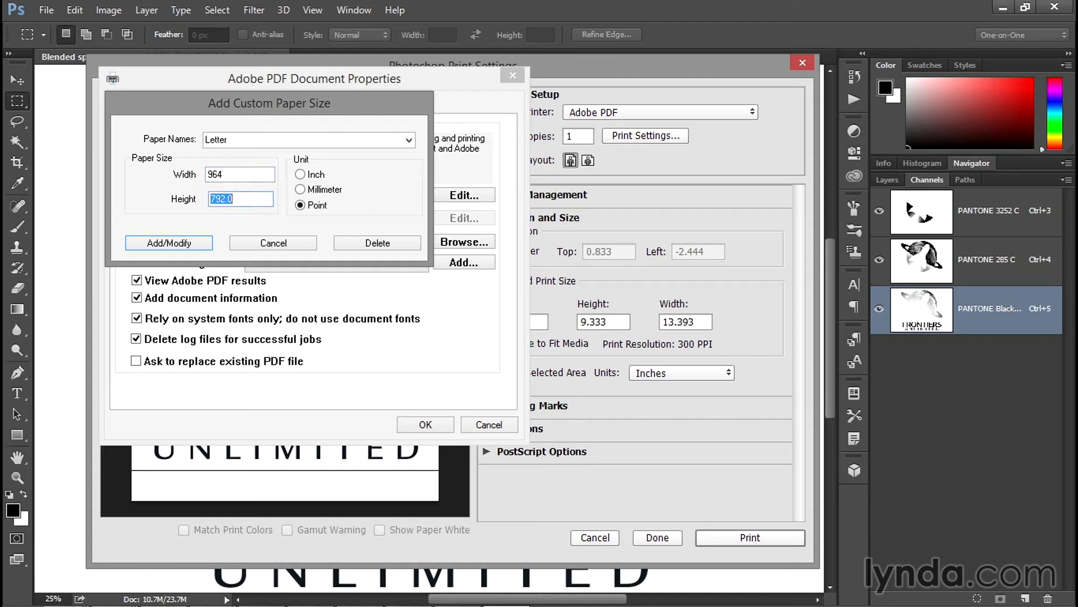
{"action": "type", "text": "672"}
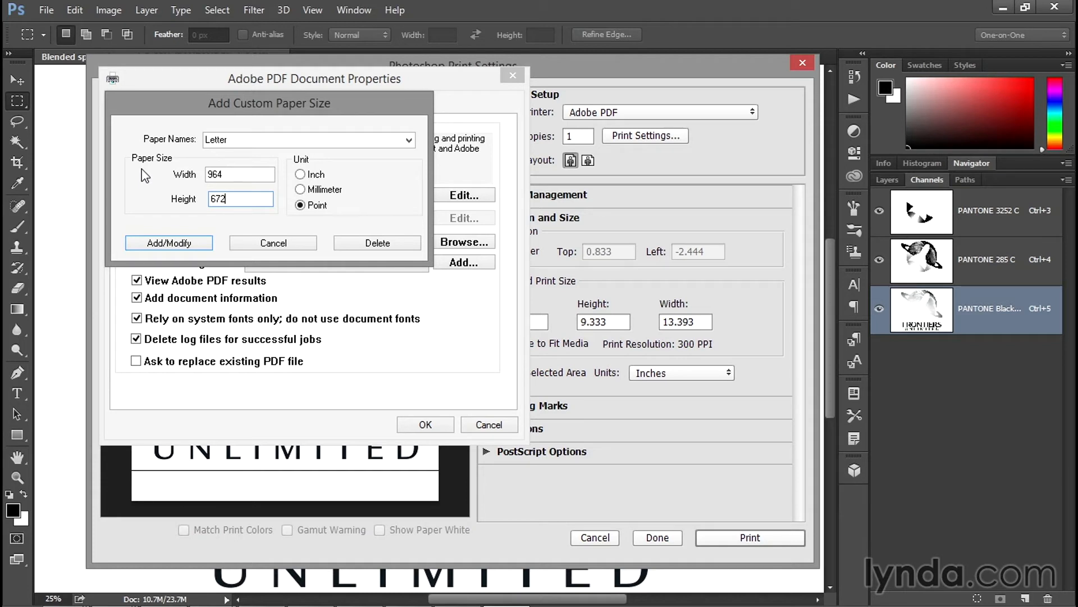
{"action": "left_click", "coordinate": [239, 174]}
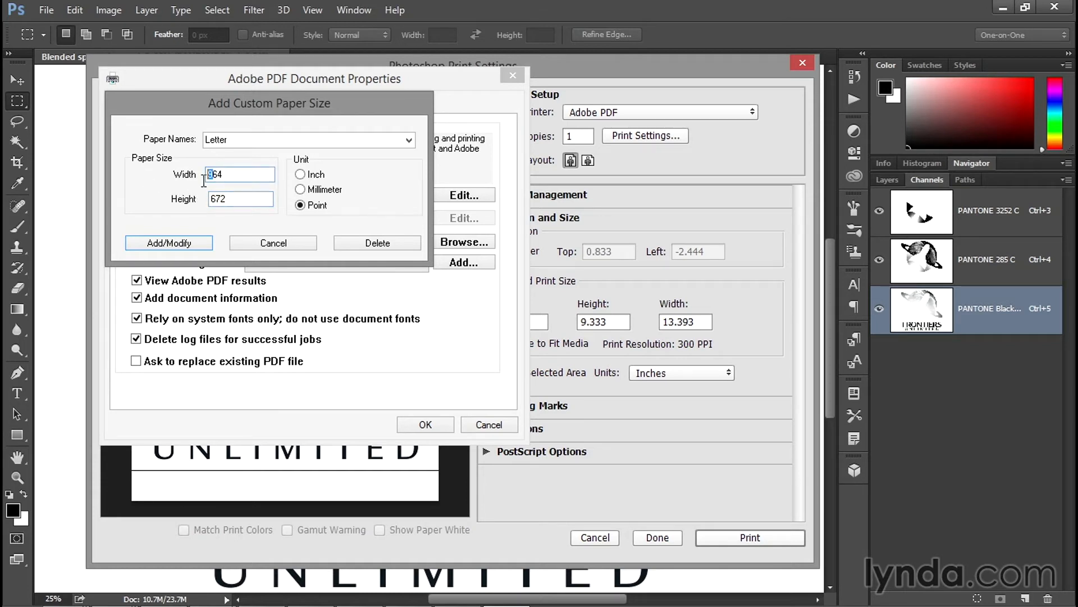
{"action": "type", "text": "1064"}
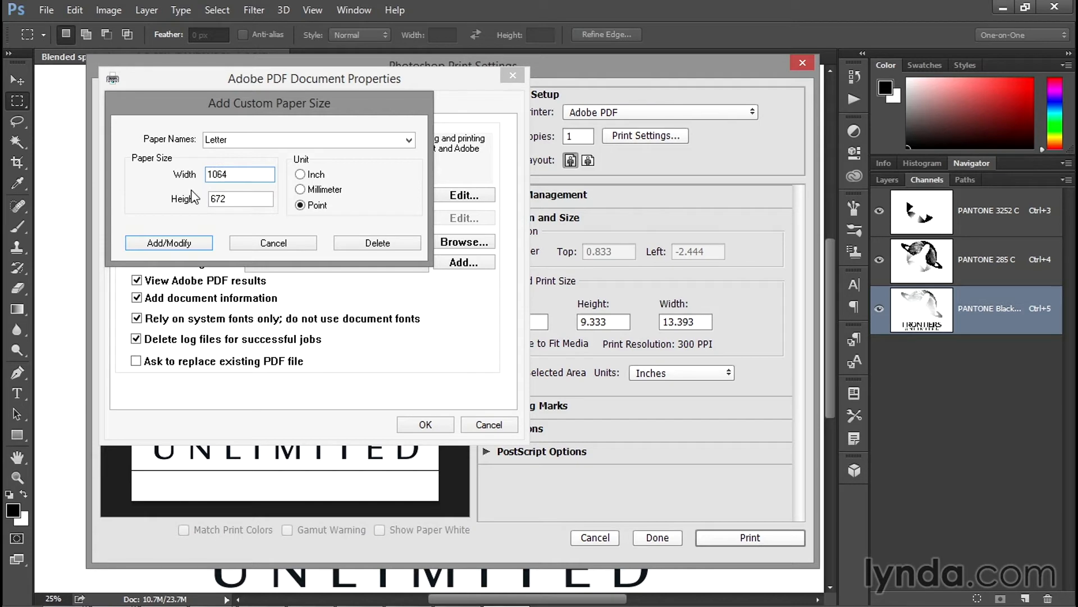
{"action": "left_click", "coordinate": [240, 199]}
{"action": "type", "text": "772"}
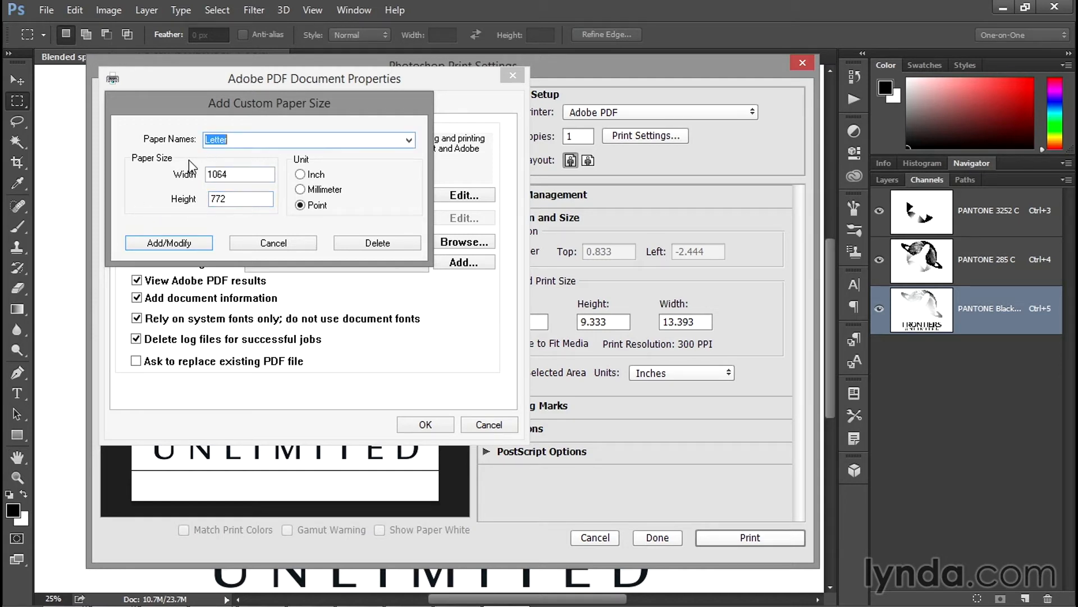
{"action": "type", "text": "106"}
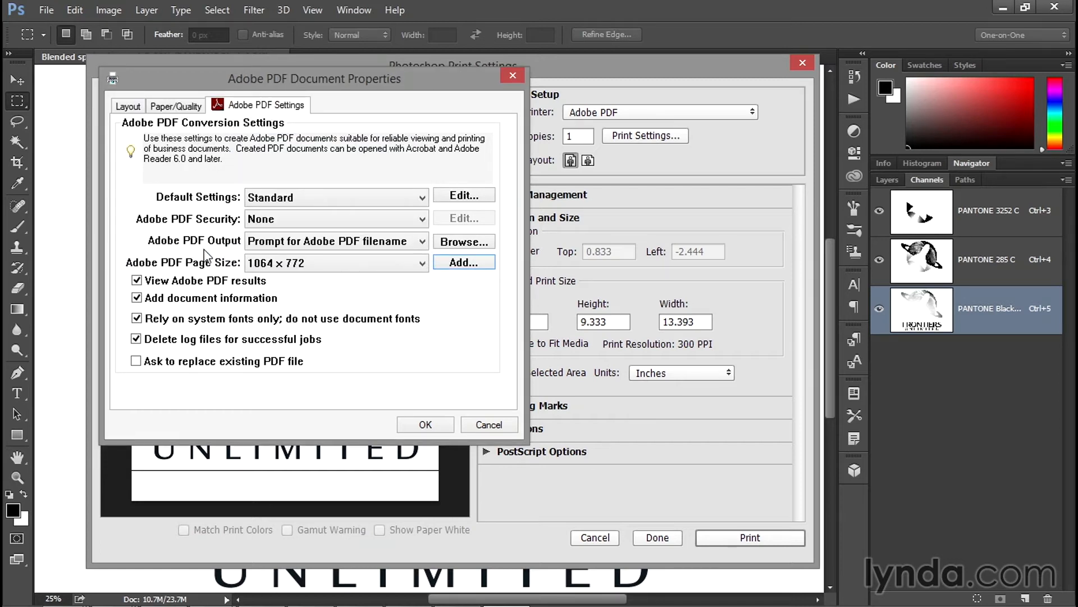
- Confirm the Adobe PDF properties and return to the print preview on a 14.764 × 10.708 inch page
{"action": "left_click", "coordinate": [337, 263]}
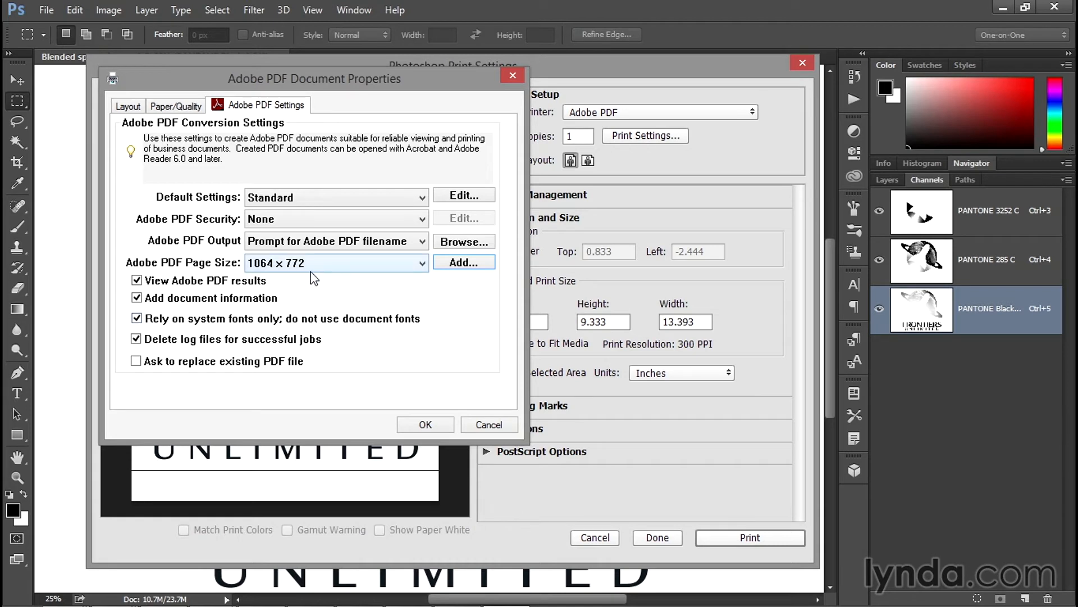
{"action": "mouse_move", "coordinate": [352, 363]}
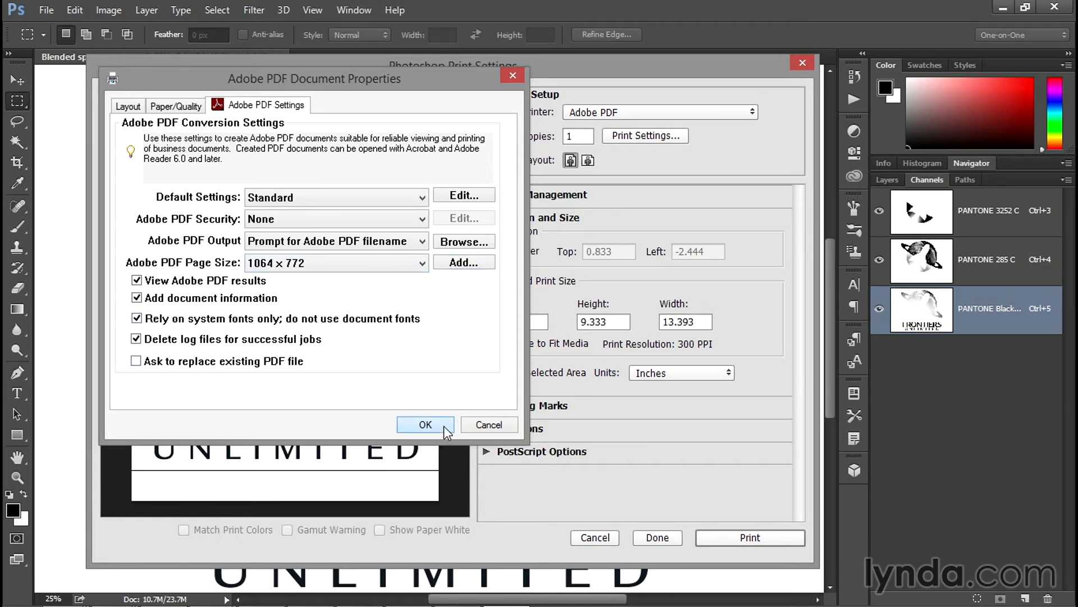
{"action": "left_click", "coordinate": [424, 425]}
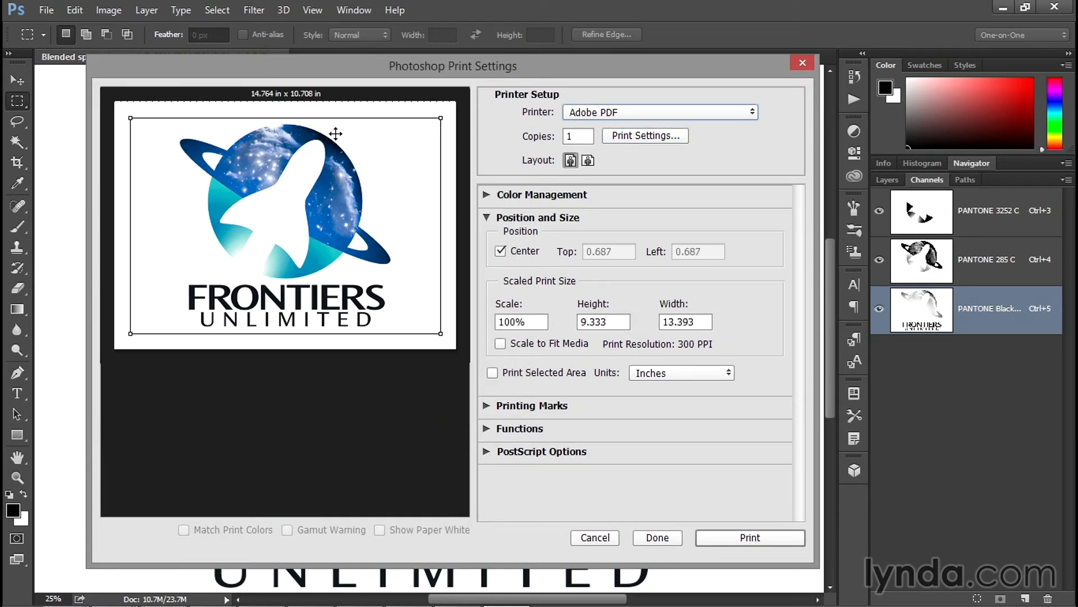
- Turn on crop marks, registration marks, labels and the 'Please return to Type & Graphics, Inc.' description
{"action": "left_click", "coordinate": [487, 217]}
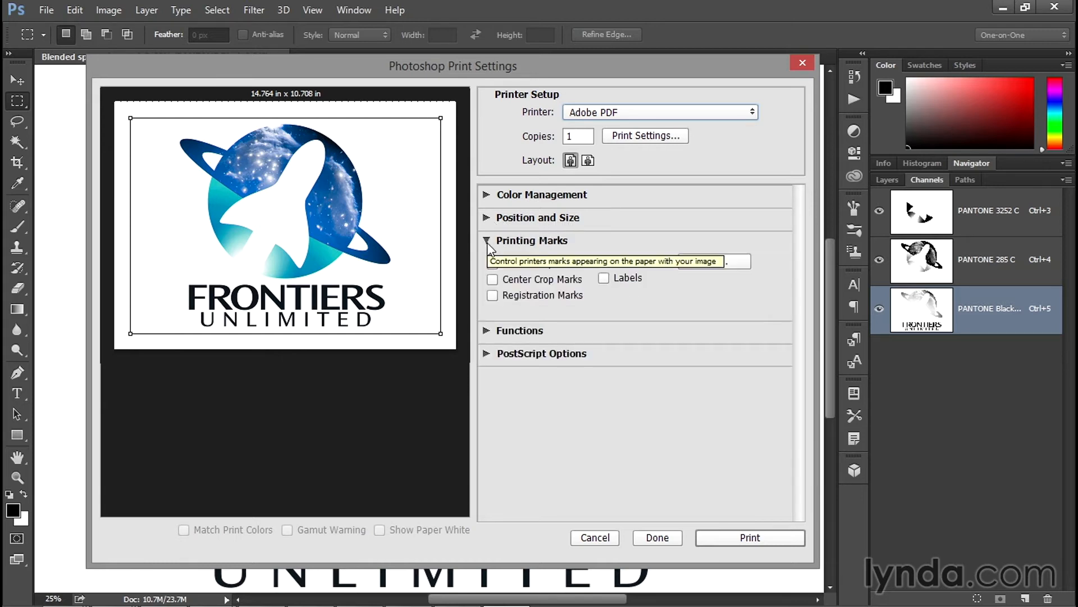
{"action": "left_click", "coordinate": [492, 263]}
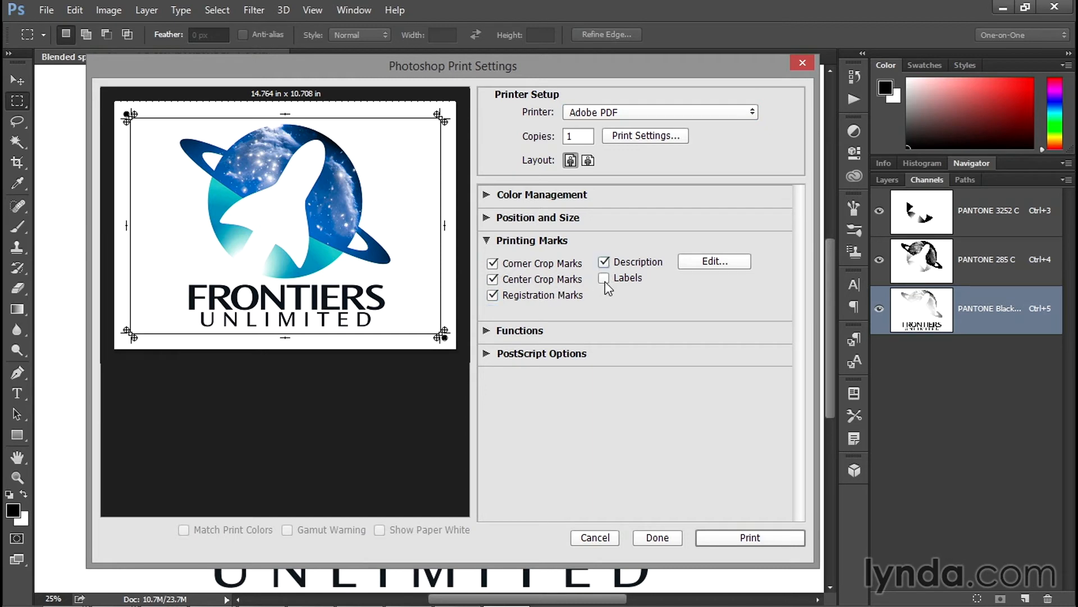
{"action": "left_click", "coordinate": [603, 278]}
{"action": "type", "text": "Please return to Type & Graphics, Inc."}
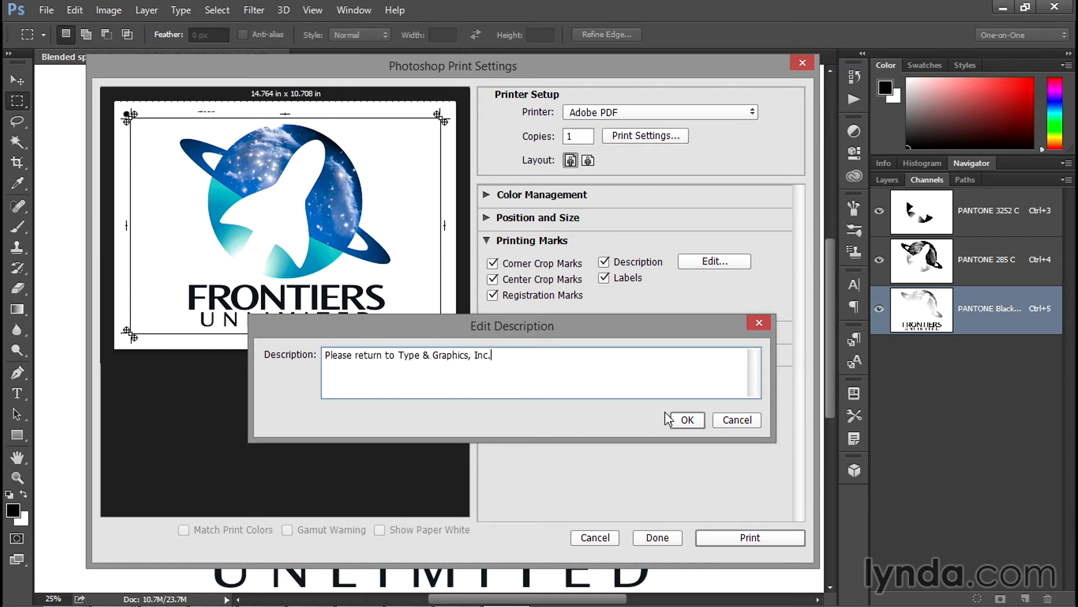
{"action": "left_click", "coordinate": [685, 419]}
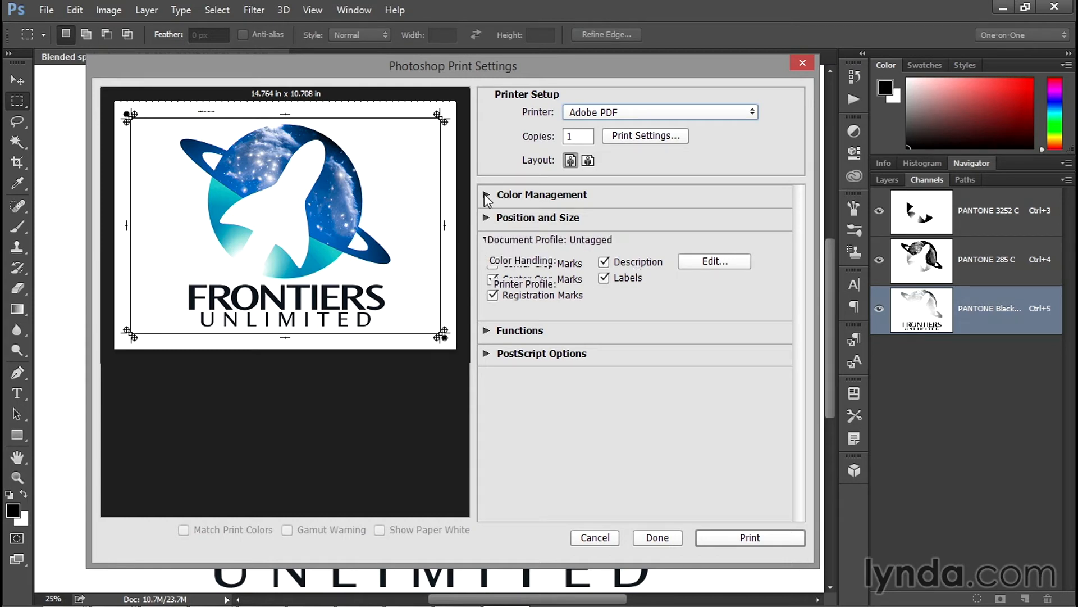
- Set Color Management's Color Handling to Separations
{"action": "left_click", "coordinate": [487, 195]}
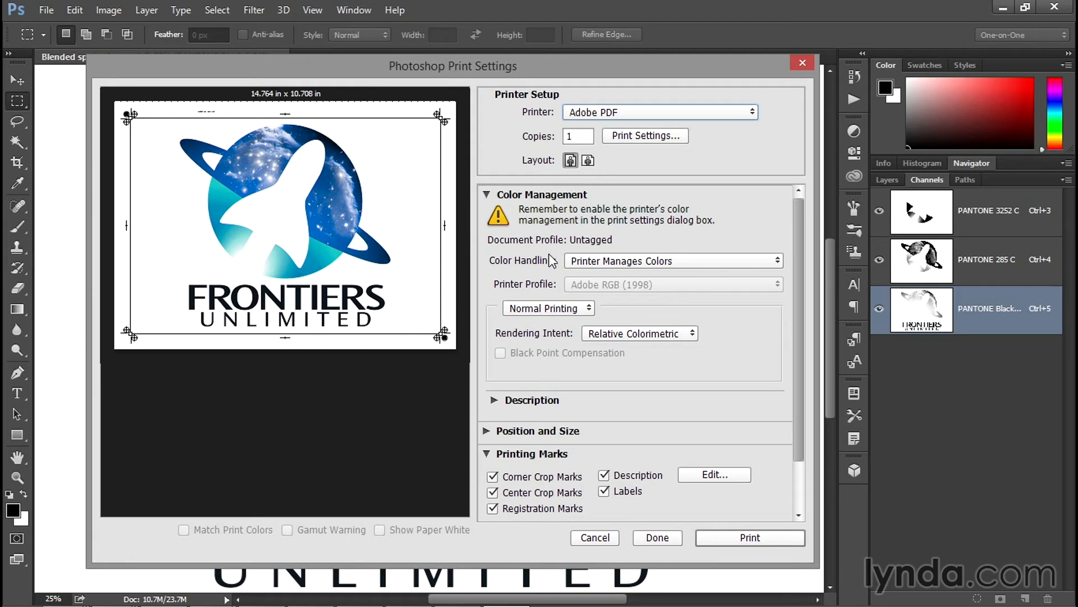
{"action": "left_click", "coordinate": [673, 261]}
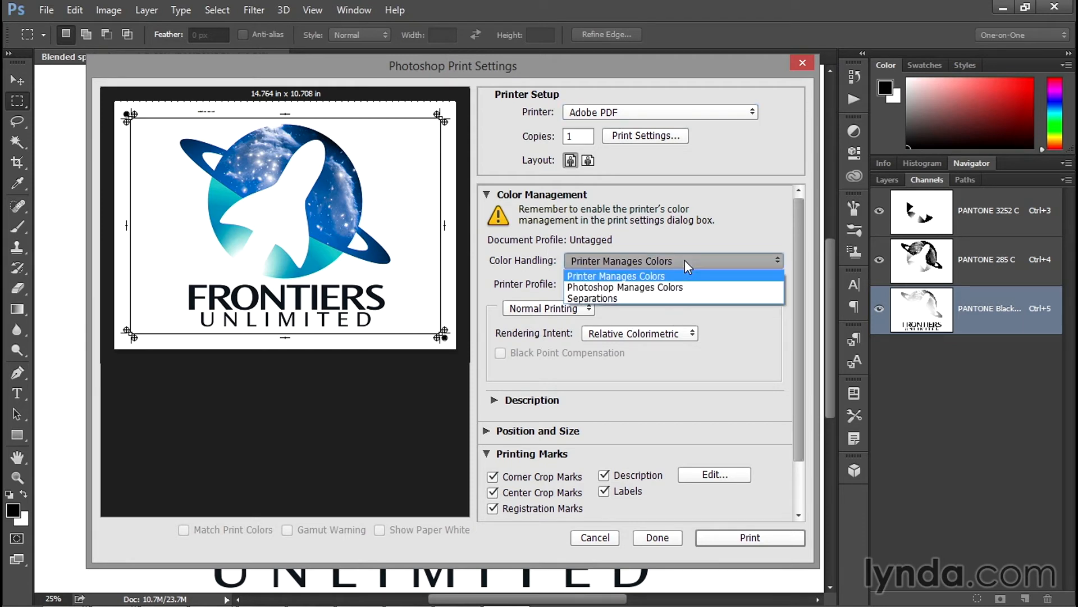
{"action": "left_click", "coordinate": [593, 298]}
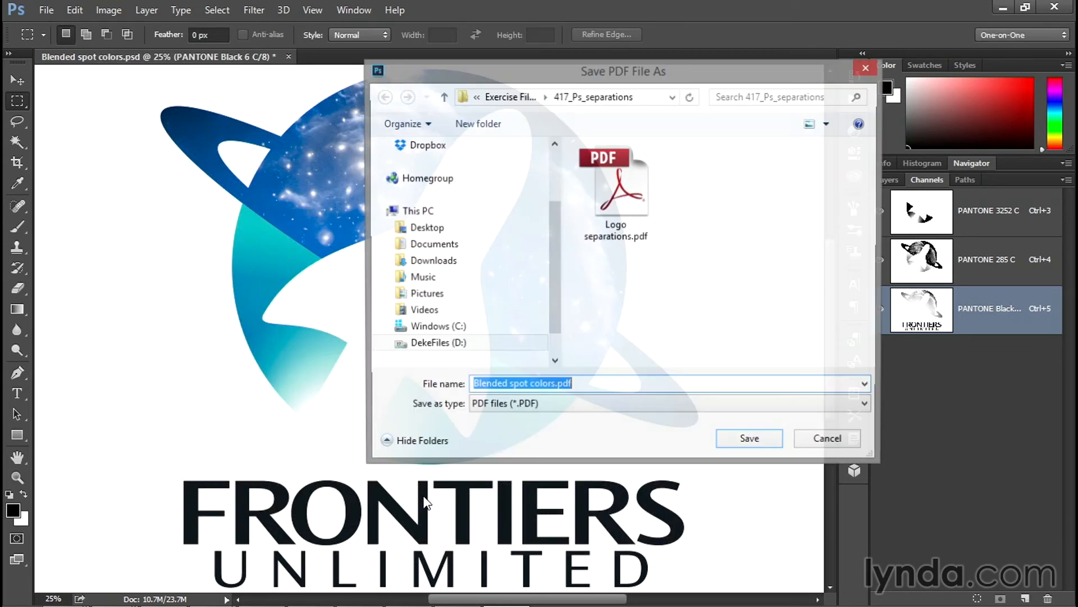
- Print to Logo separations.pdf, replacing the existing file
{"action": "left_click", "coordinate": [614, 179]}
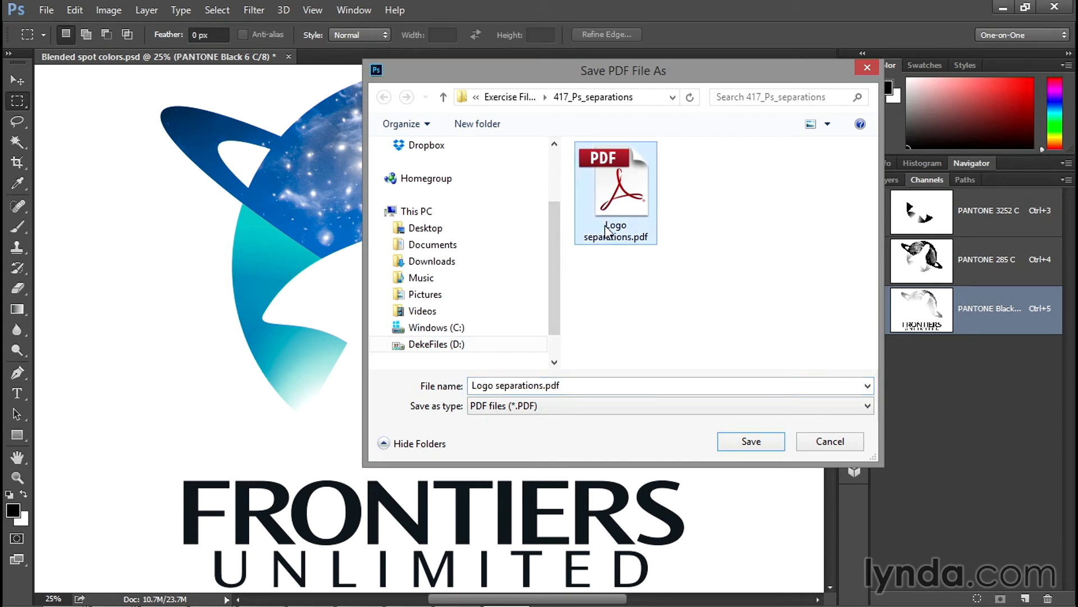
{"action": "left_click", "coordinate": [750, 441]}
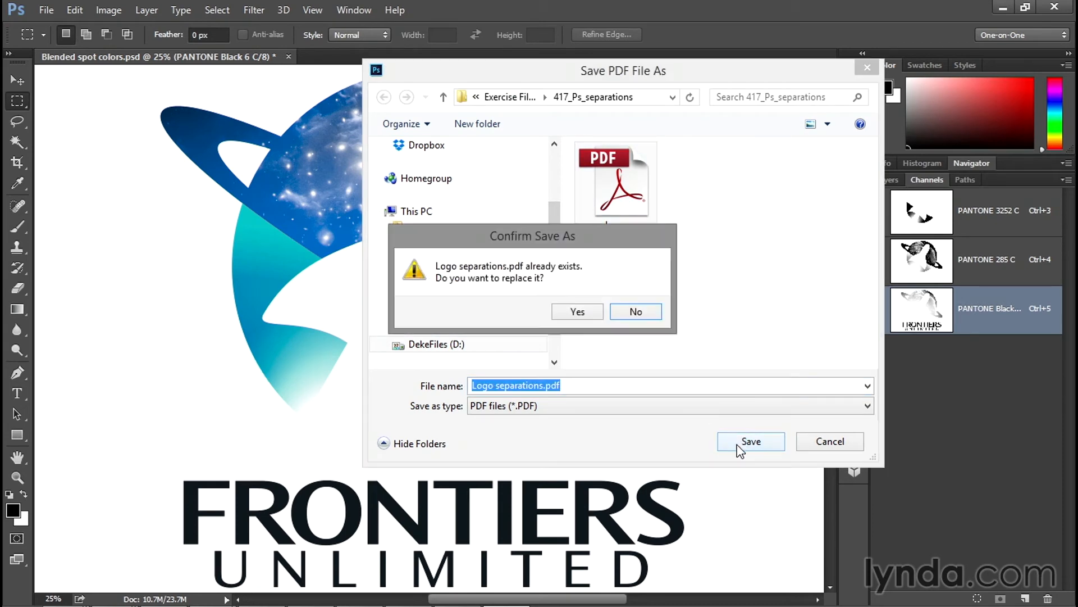
{"action": "left_click", "coordinate": [577, 312]}
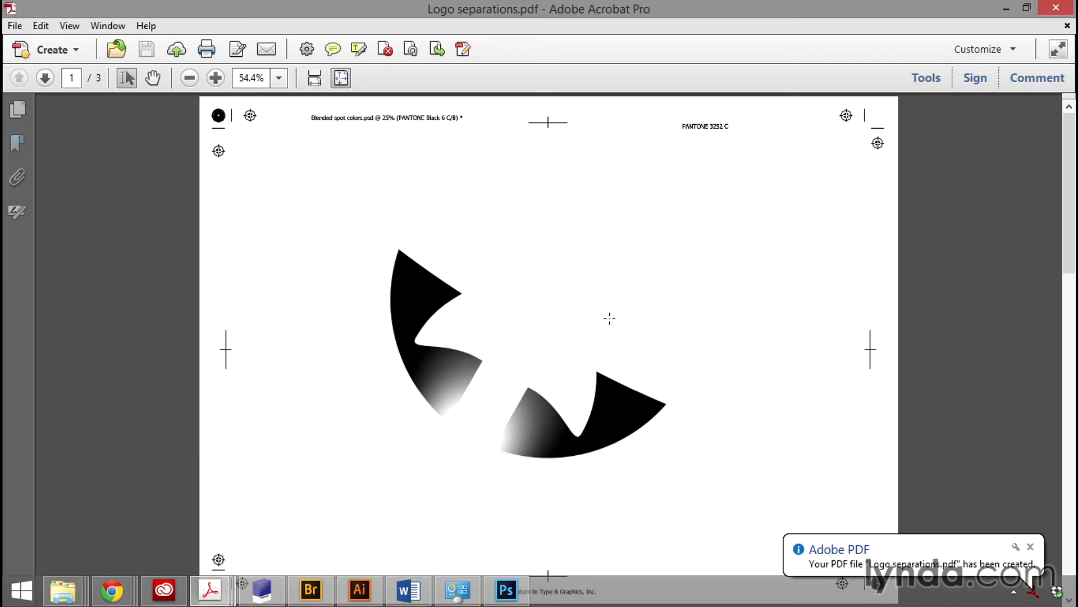
{"action": "mouse_move", "coordinate": [1031, 548]}
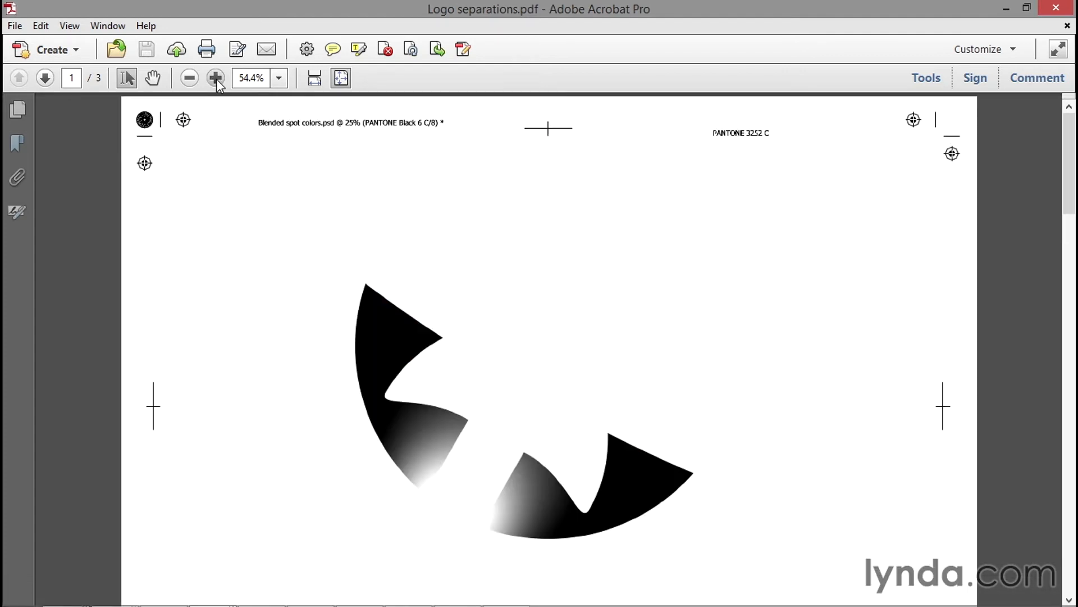
- Zoom in twice on page 1 to read the 'Blended spot colors.psd @ 25%' plate label
{"action": "left_click", "coordinate": [215, 77]}
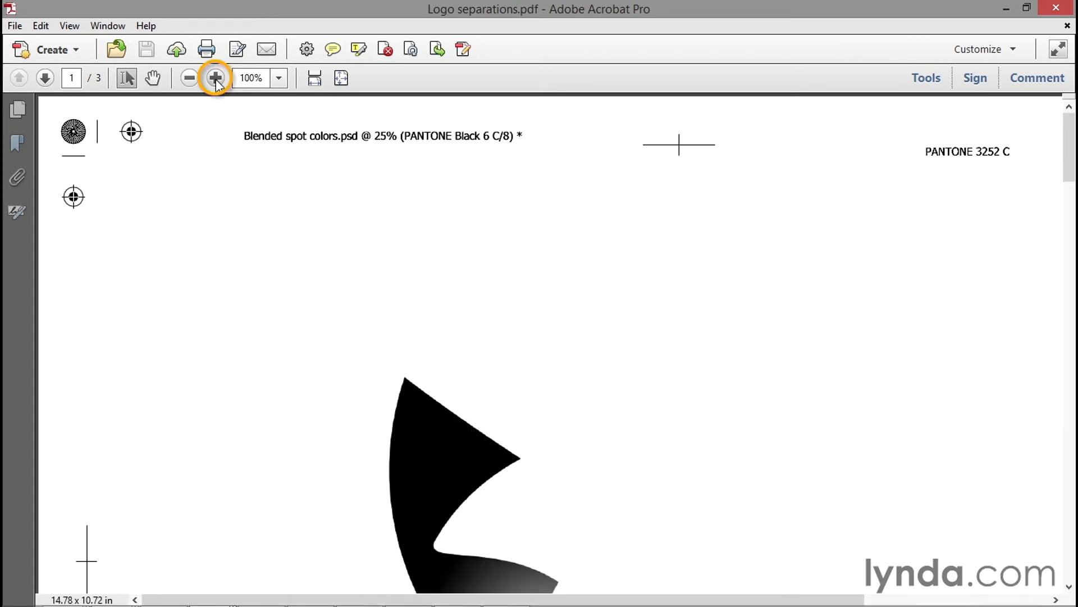
{"action": "left_click", "coordinate": [215, 78]}
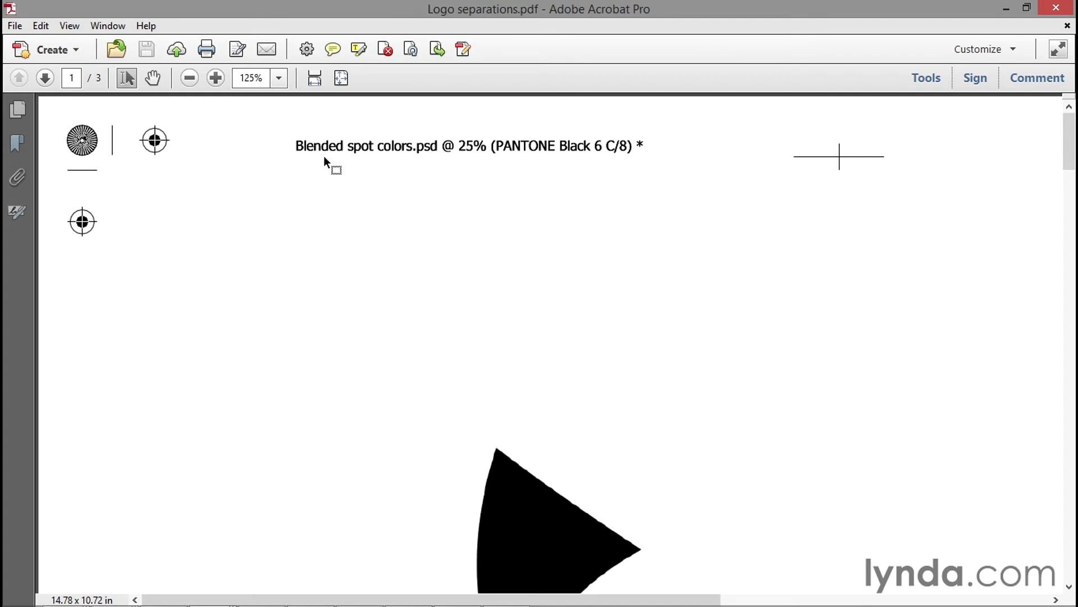
{"action": "mouse_move", "coordinate": [435, 159]}
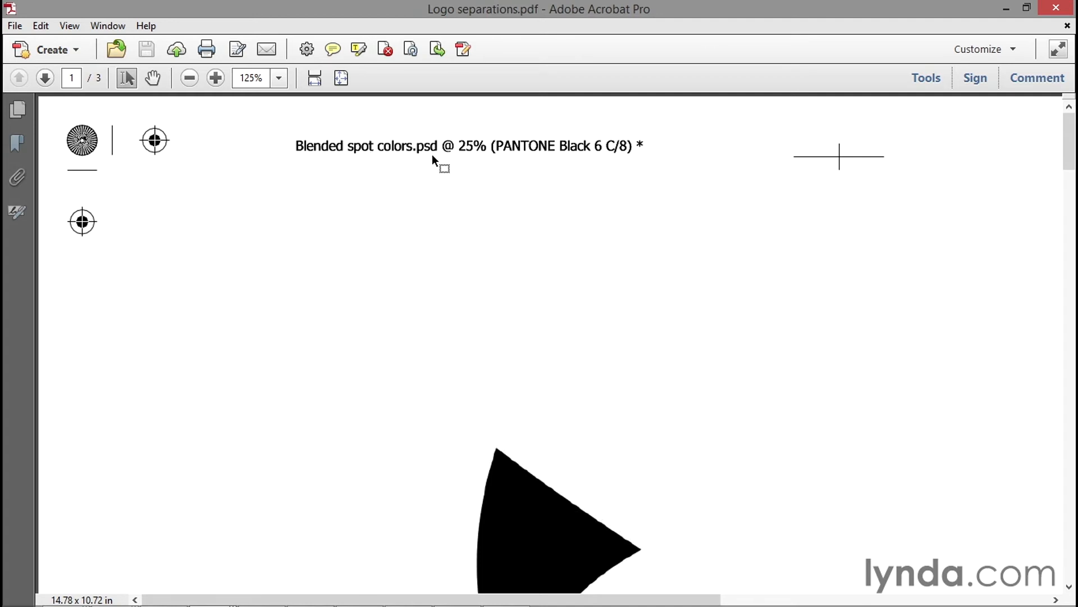
{"action": "mouse_move", "coordinate": [485, 157]}
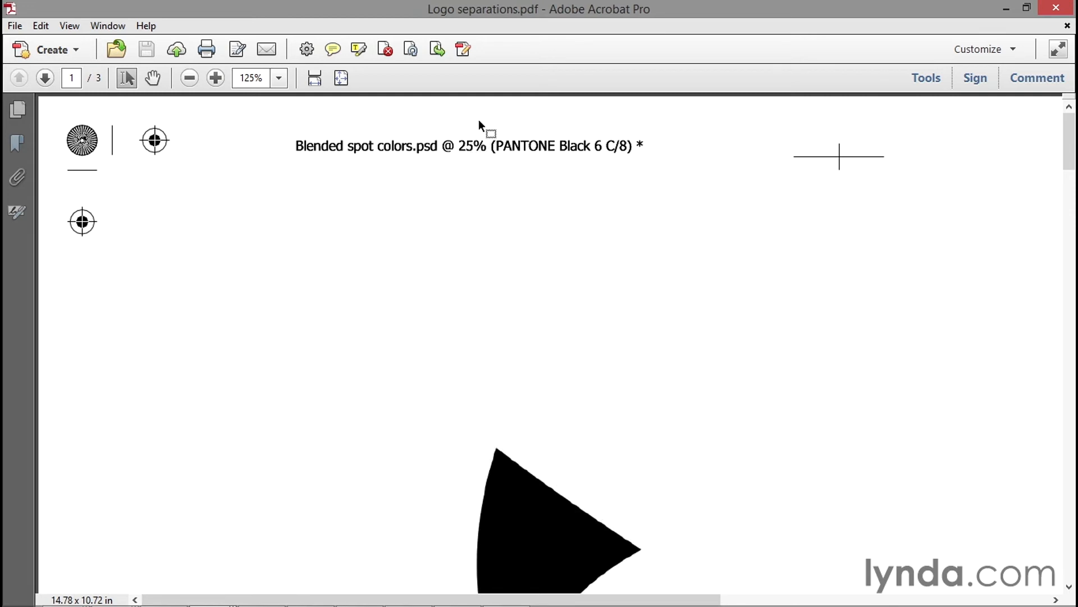
{"action": "mouse_move", "coordinate": [569, 151]}
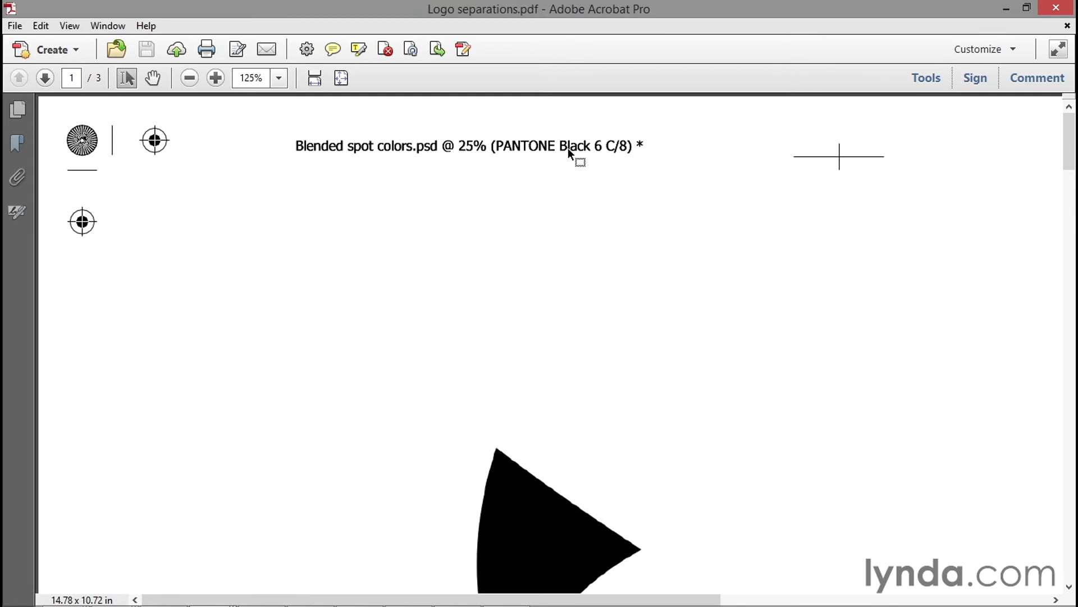
{"action": "mouse_move", "coordinate": [706, 523]}
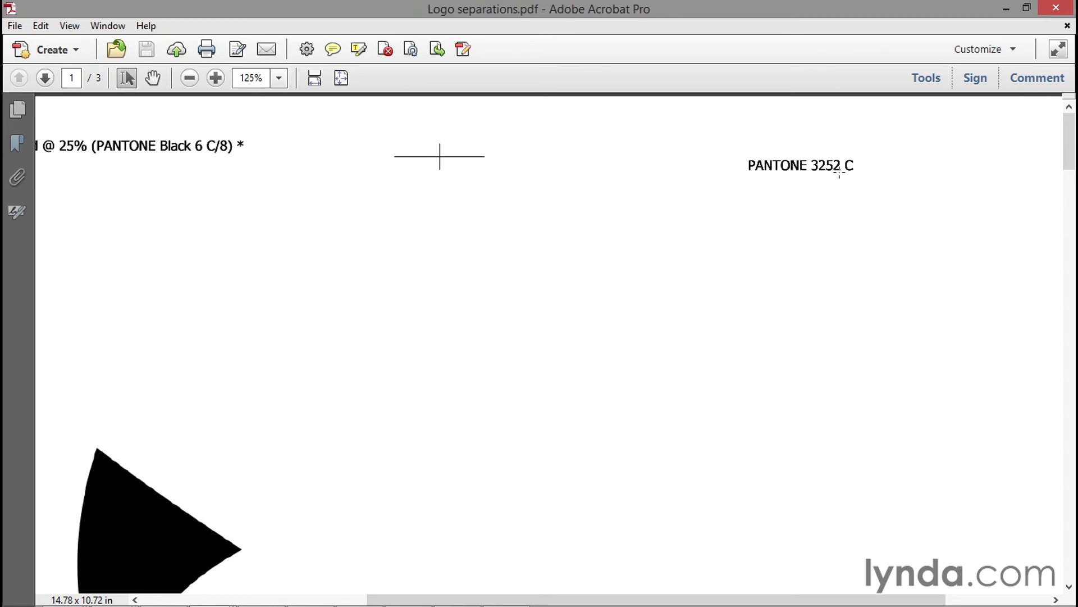
{"action": "mouse_move", "coordinate": [764, 575]}
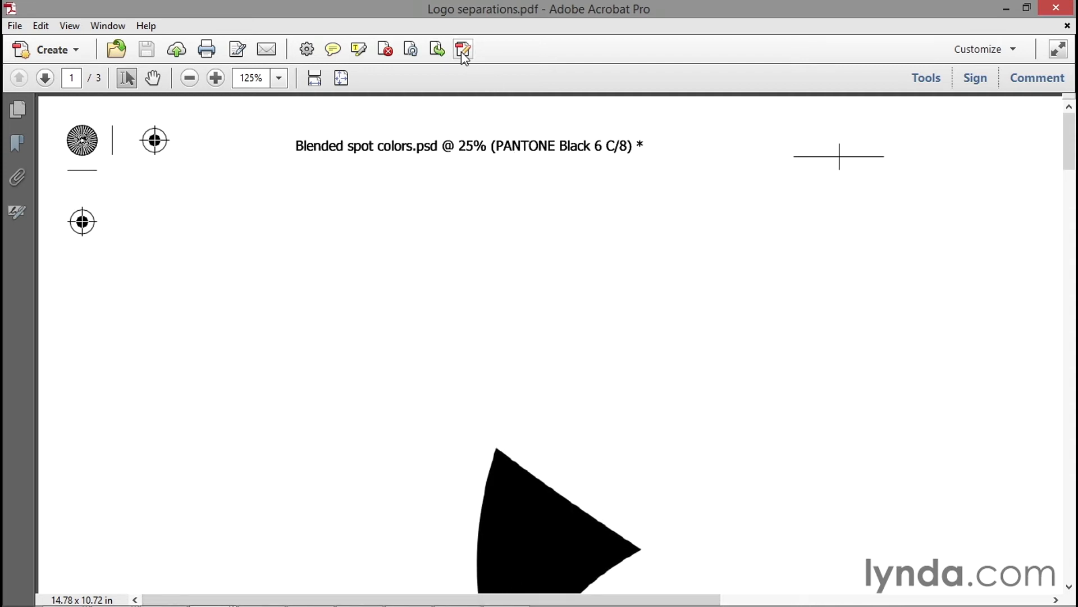
{"action": "mouse_move", "coordinate": [462, 48]}
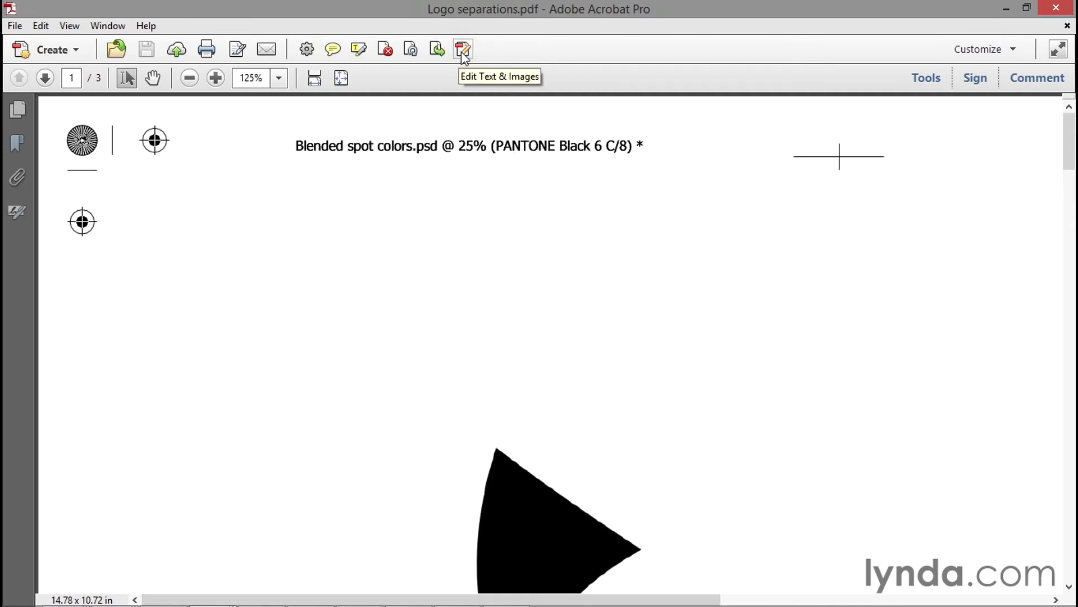
- Enable Edit Text & Images, dismiss the warning, and remove the Blended spot colors title on page 1
{"action": "left_click", "coordinate": [462, 49]}
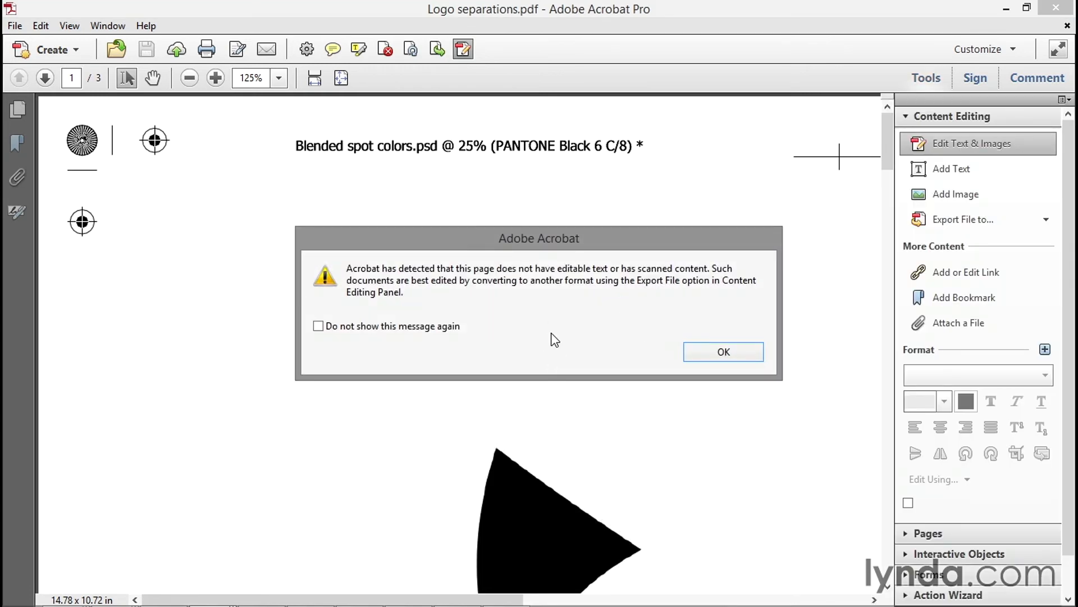
{"action": "mouse_move", "coordinate": [613, 300]}
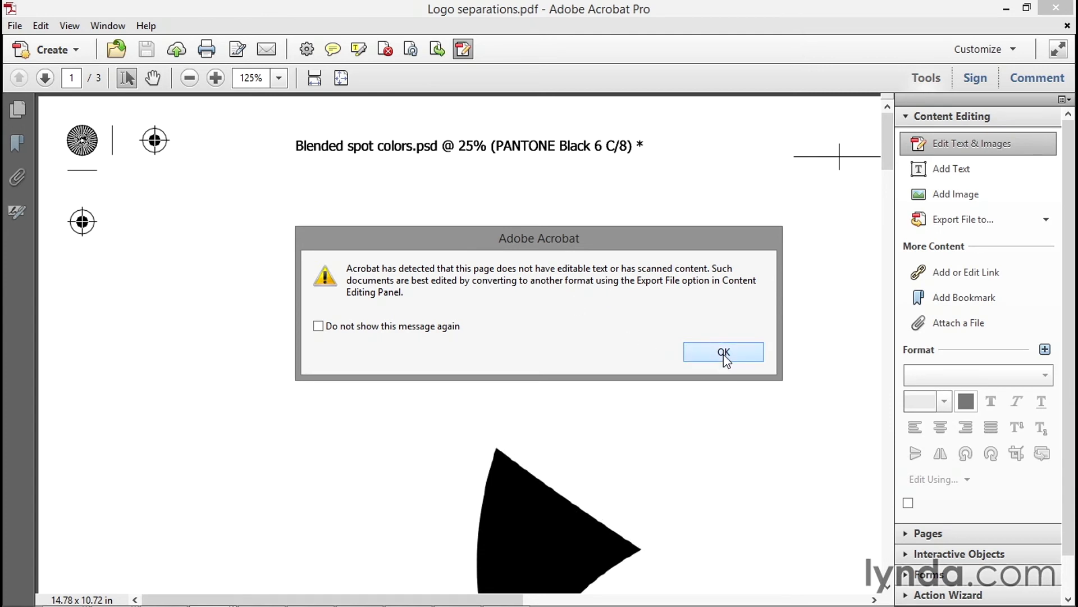
{"action": "left_click", "coordinate": [722, 352]}
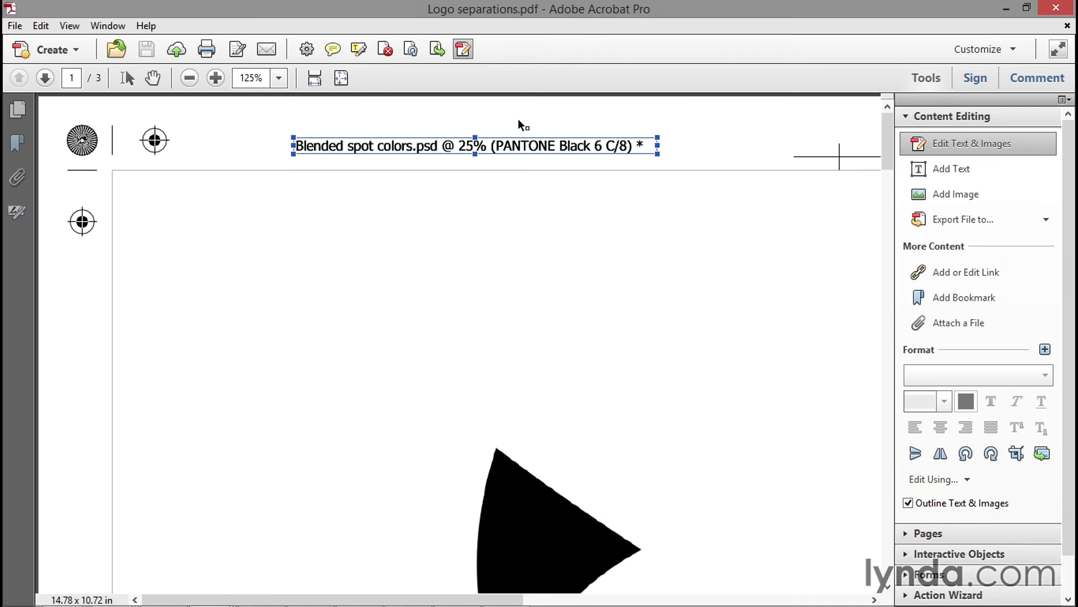
{"action": "left_click", "coordinate": [40, 25]}
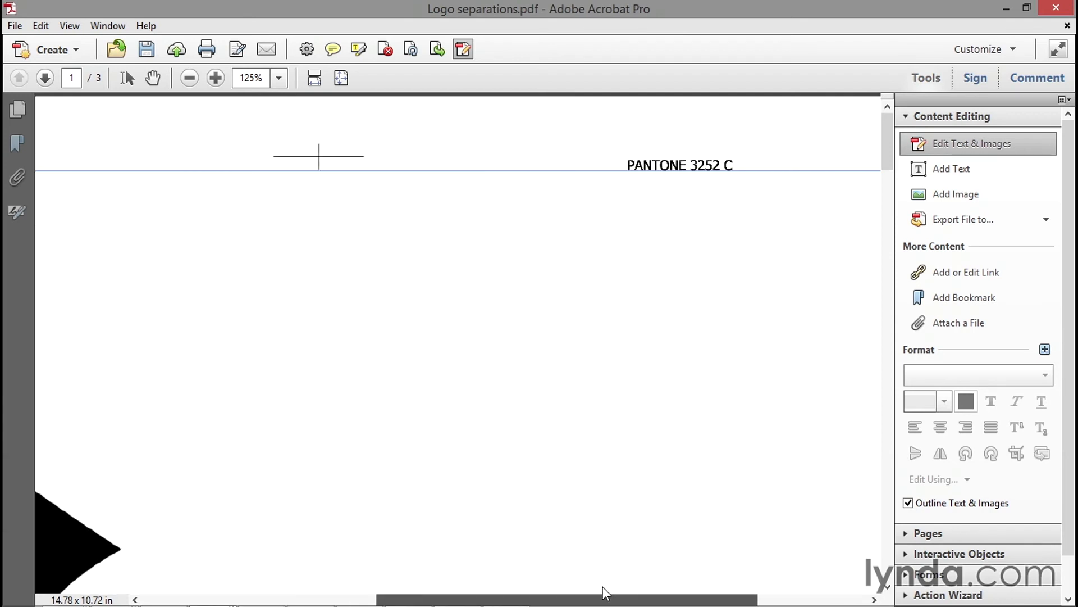
{"action": "left_click", "coordinate": [680, 164]}
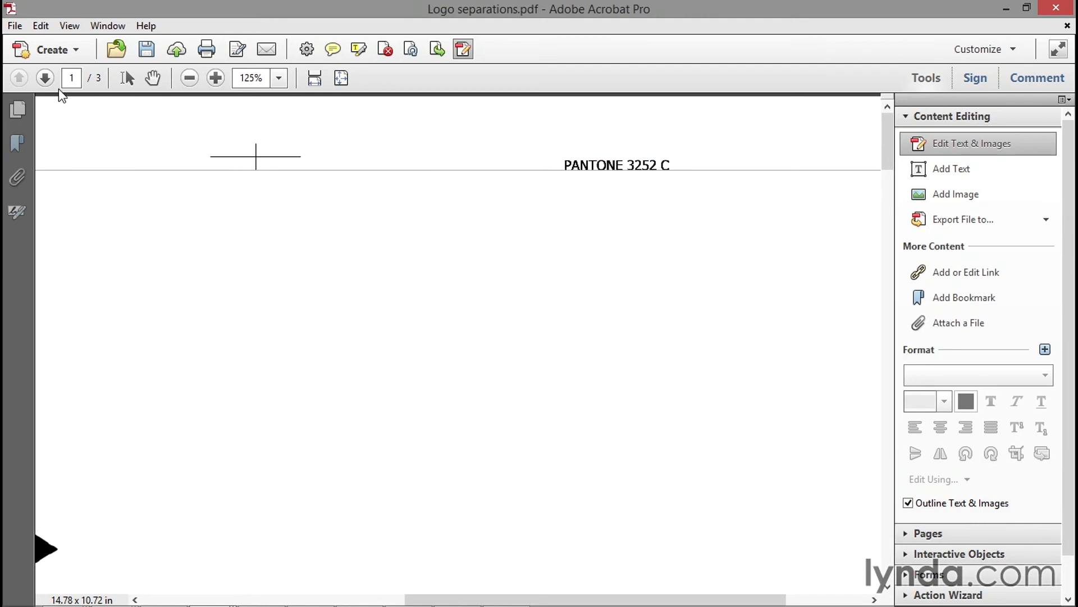
{"action": "mouse_move", "coordinate": [44, 77]}
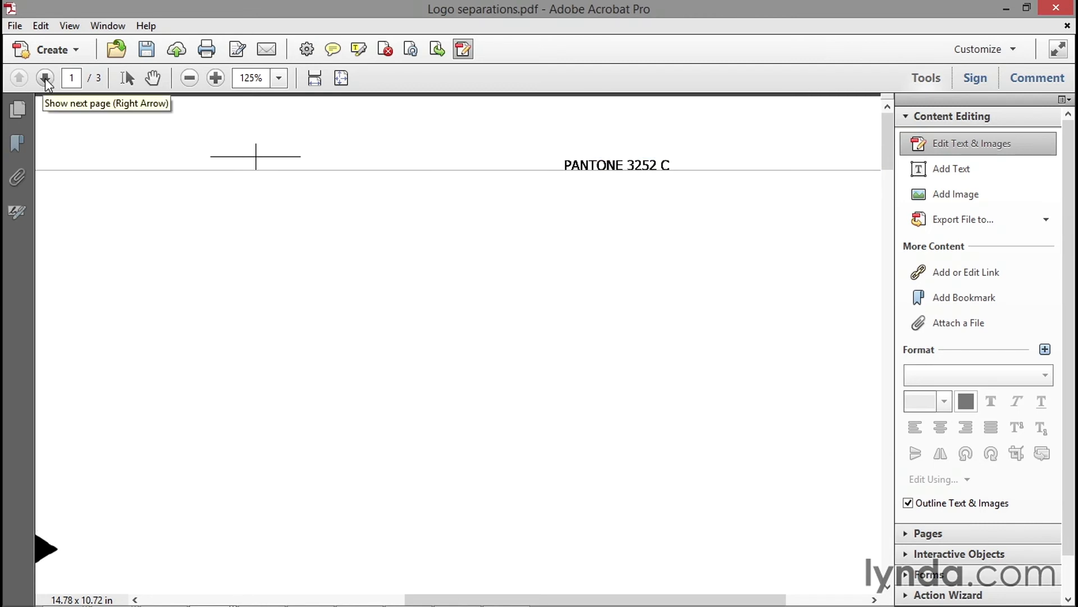
- Go to the next page and select its Blended spot colors title for deletion
{"action": "left_click", "coordinate": [46, 77]}
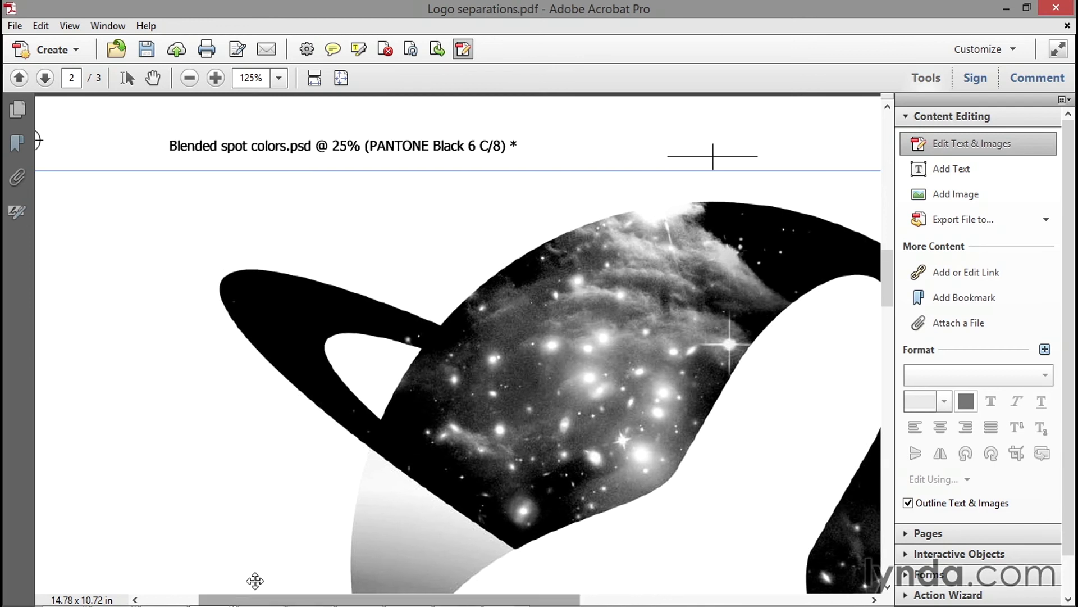
{"action": "left_click", "coordinate": [337, 145]}
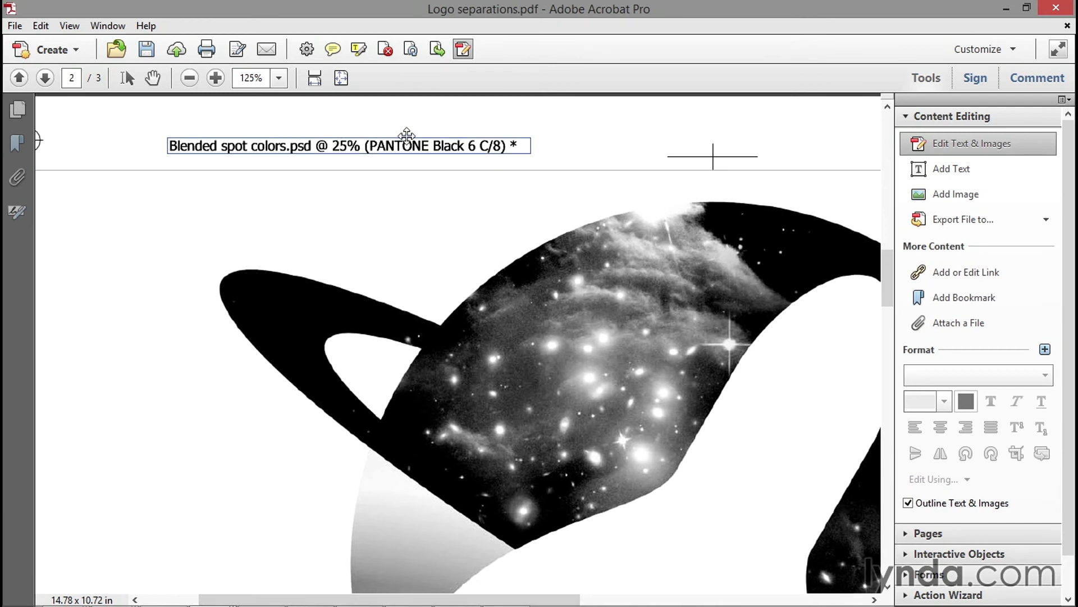
{"action": "mouse_move", "coordinate": [398, 153]}
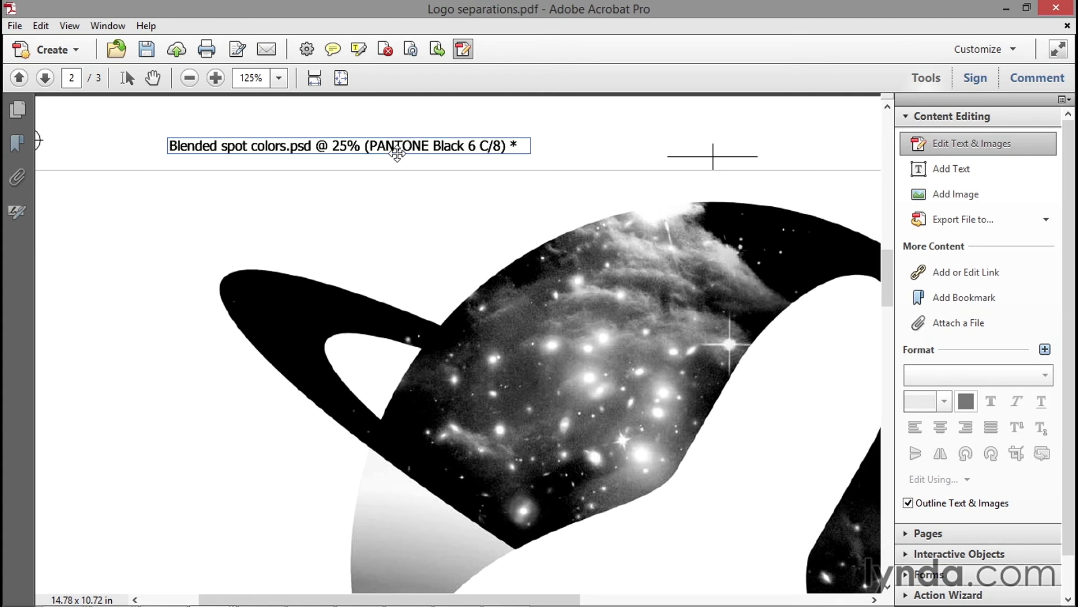
{"action": "left_click", "coordinate": [347, 145]}
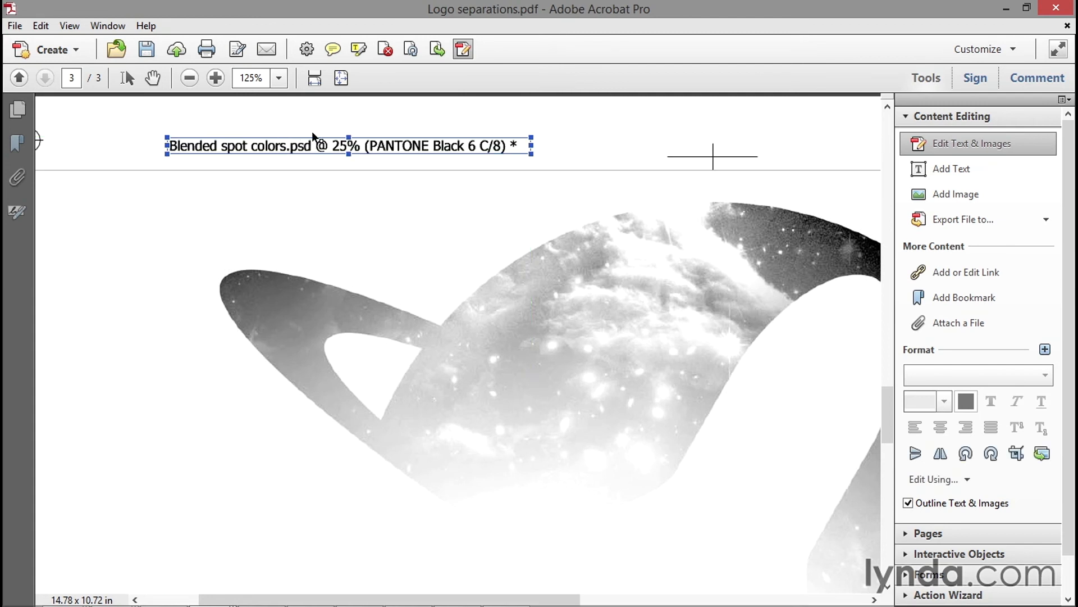
{"action": "mouse_move", "coordinate": [323, 134]}
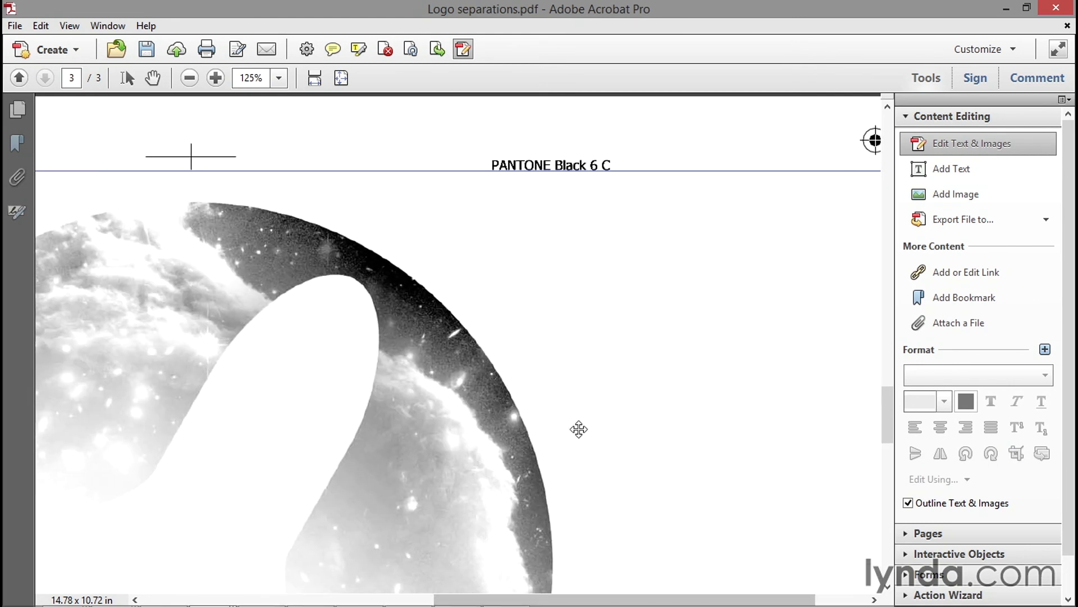
- Delete the Blended spot colors title on page 3 and view the whole page
{"action": "left_click", "coordinate": [550, 165]}
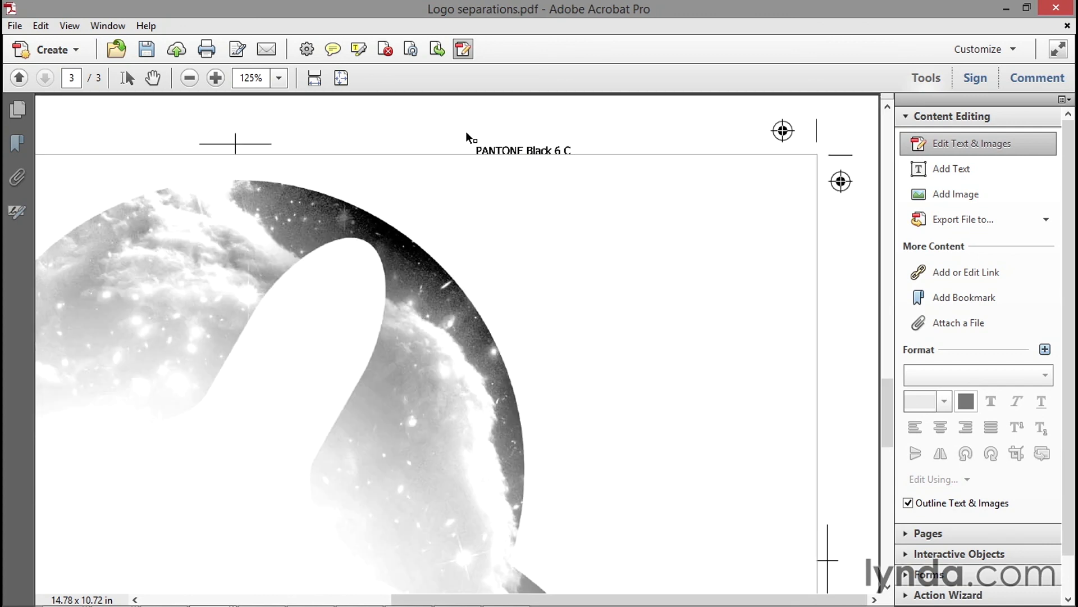
{"action": "left_click", "coordinate": [188, 78]}
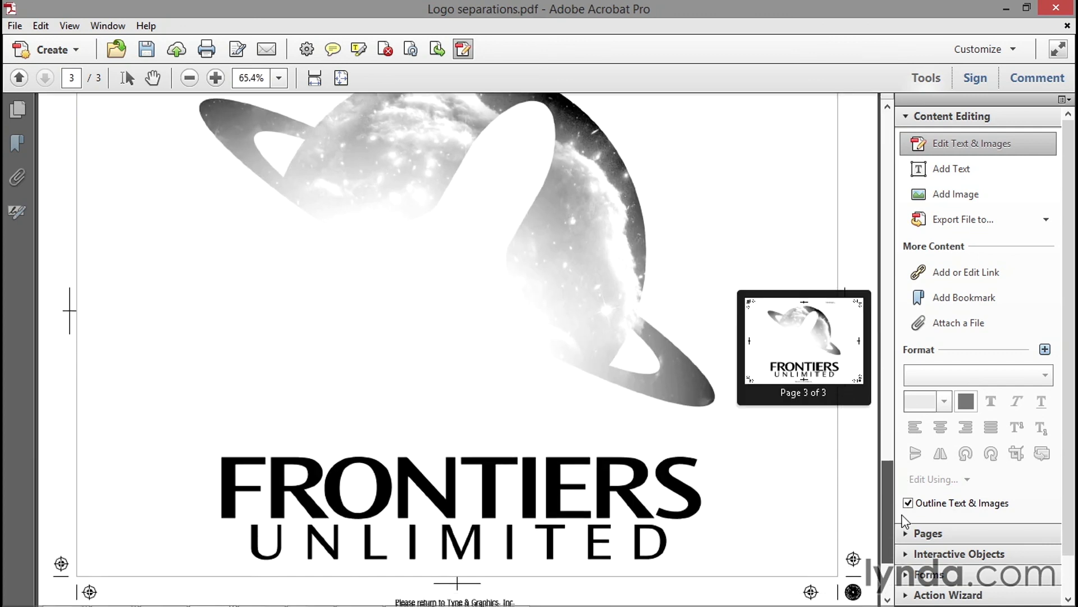
- Zoom in on page 3's 'Please return to Type & Graphics, Inc.' line, then open the File menu
{"action": "scroll", "scroll_direction": "down", "scroll_amount": 3}
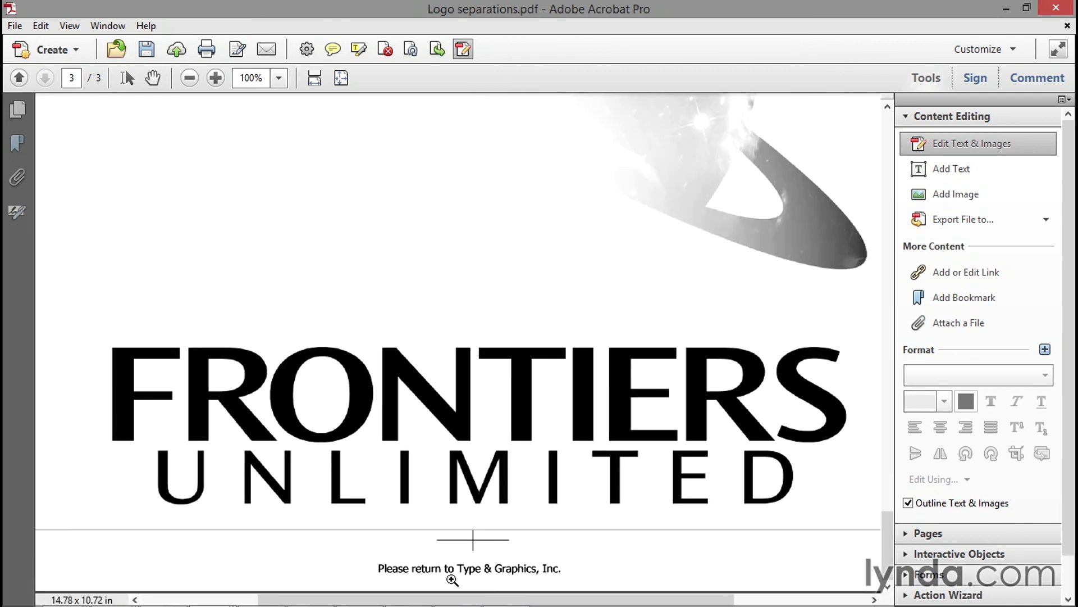
{"action": "left_click", "coordinate": [215, 77]}
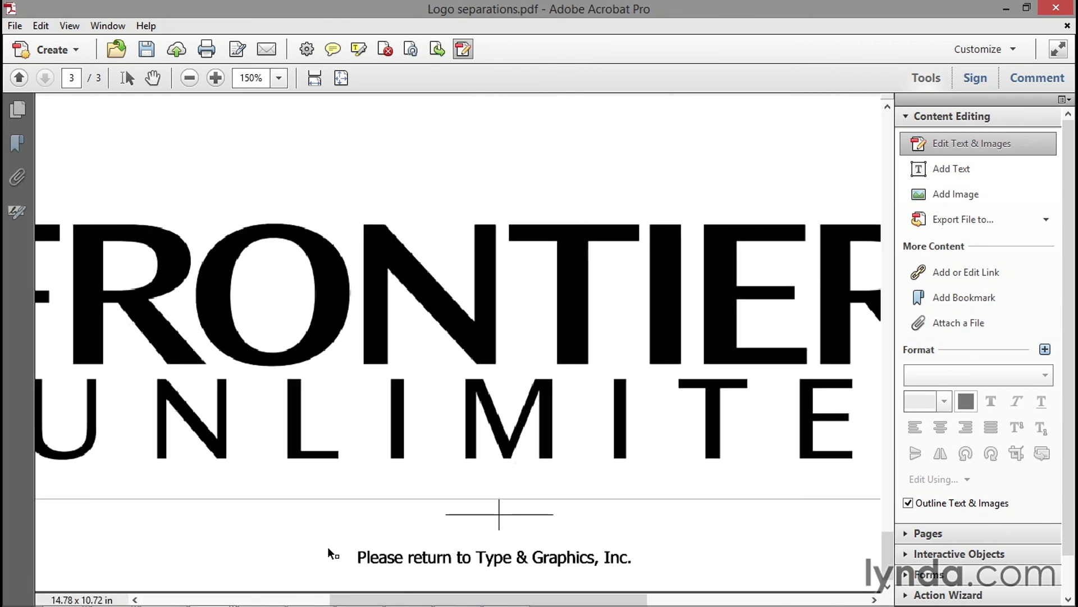
{"action": "mouse_move", "coordinate": [733, 519]}
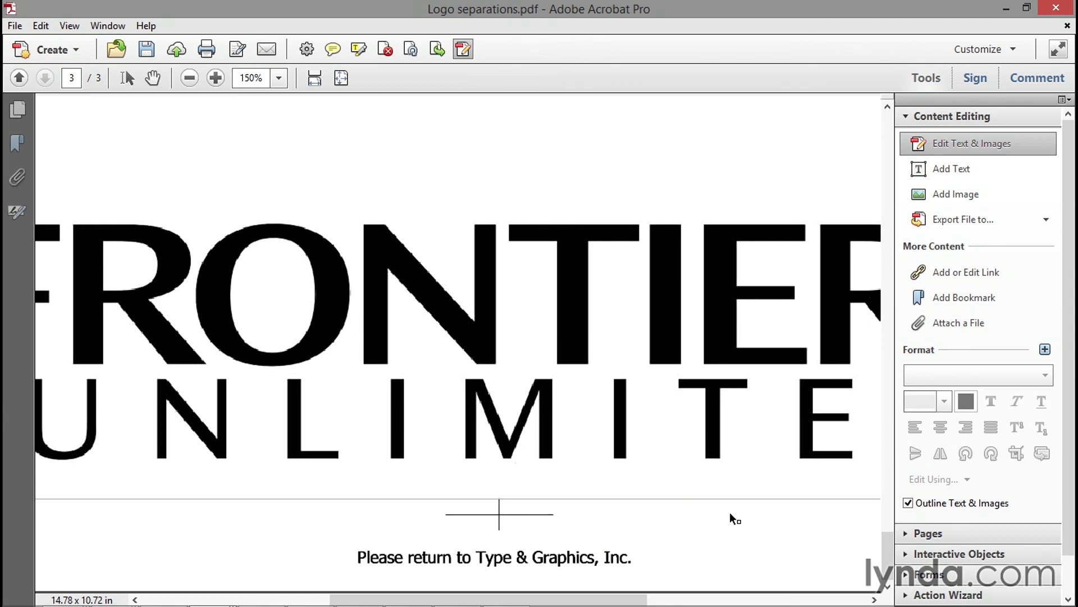
{"action": "mouse_move", "coordinate": [763, 526]}
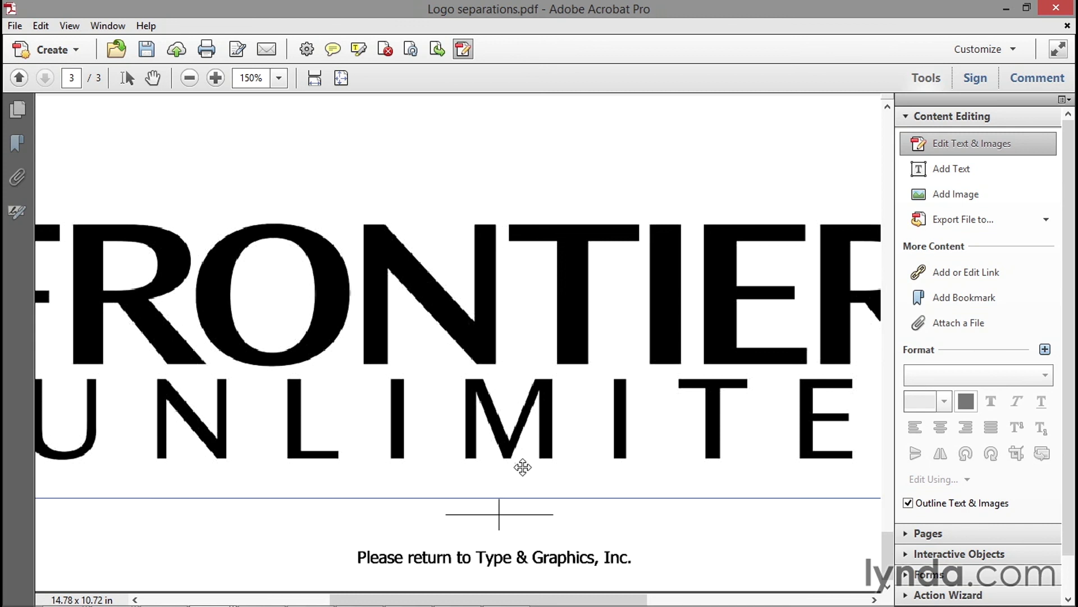
{"action": "mouse_move", "coordinate": [272, 153]}
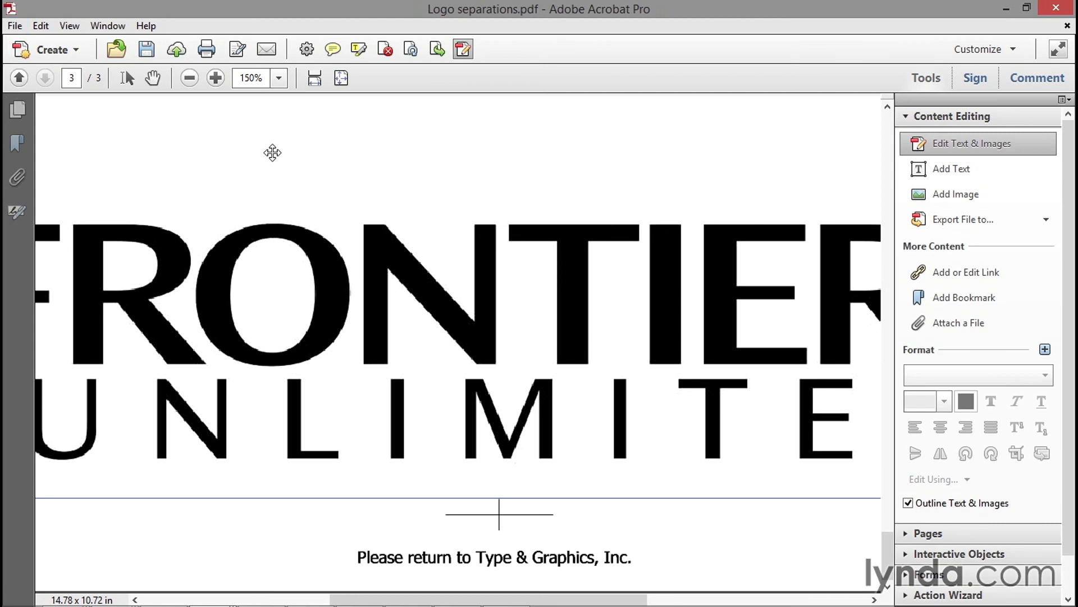
{"action": "left_click", "coordinate": [13, 25]}
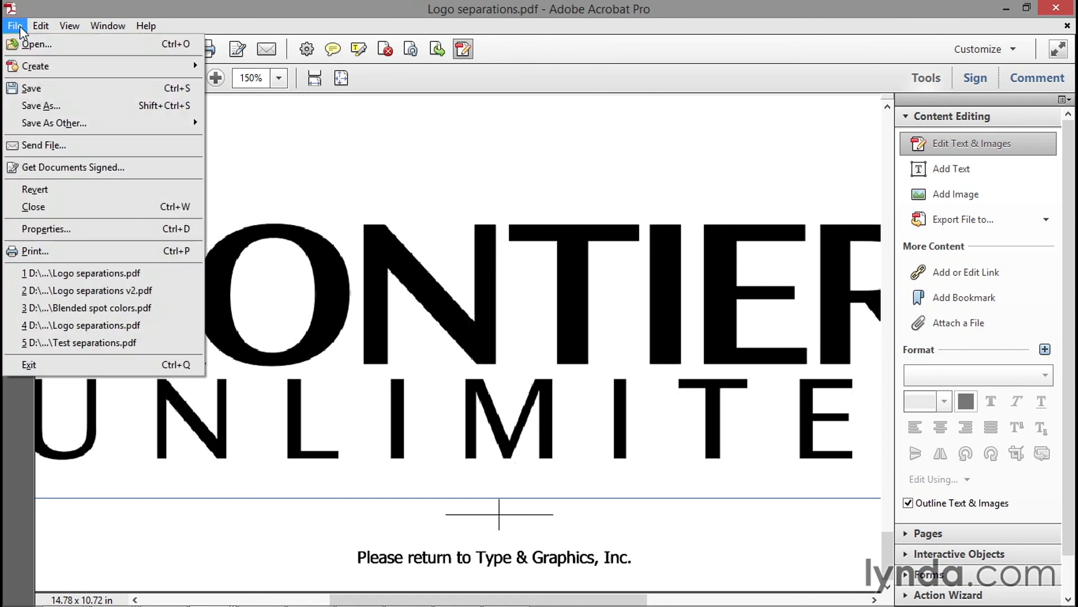